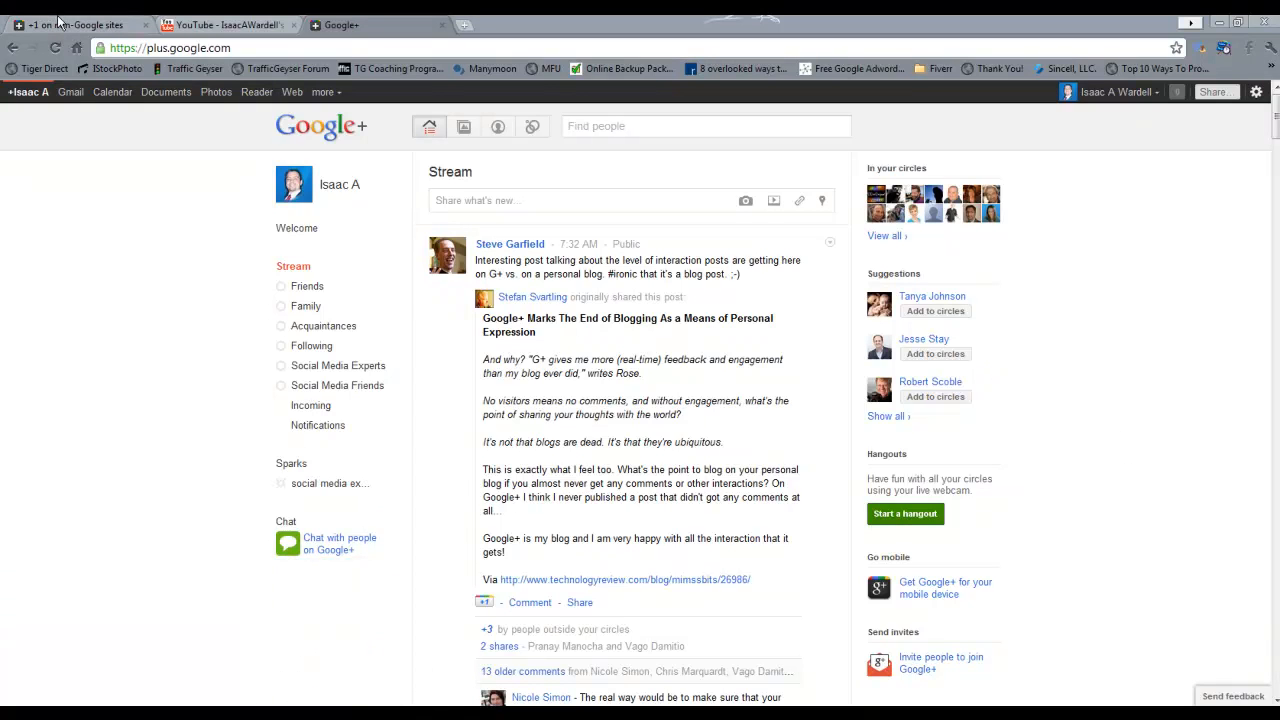
Search Google for the account holder's full name in a new browser tab.
left_click(465, 25)
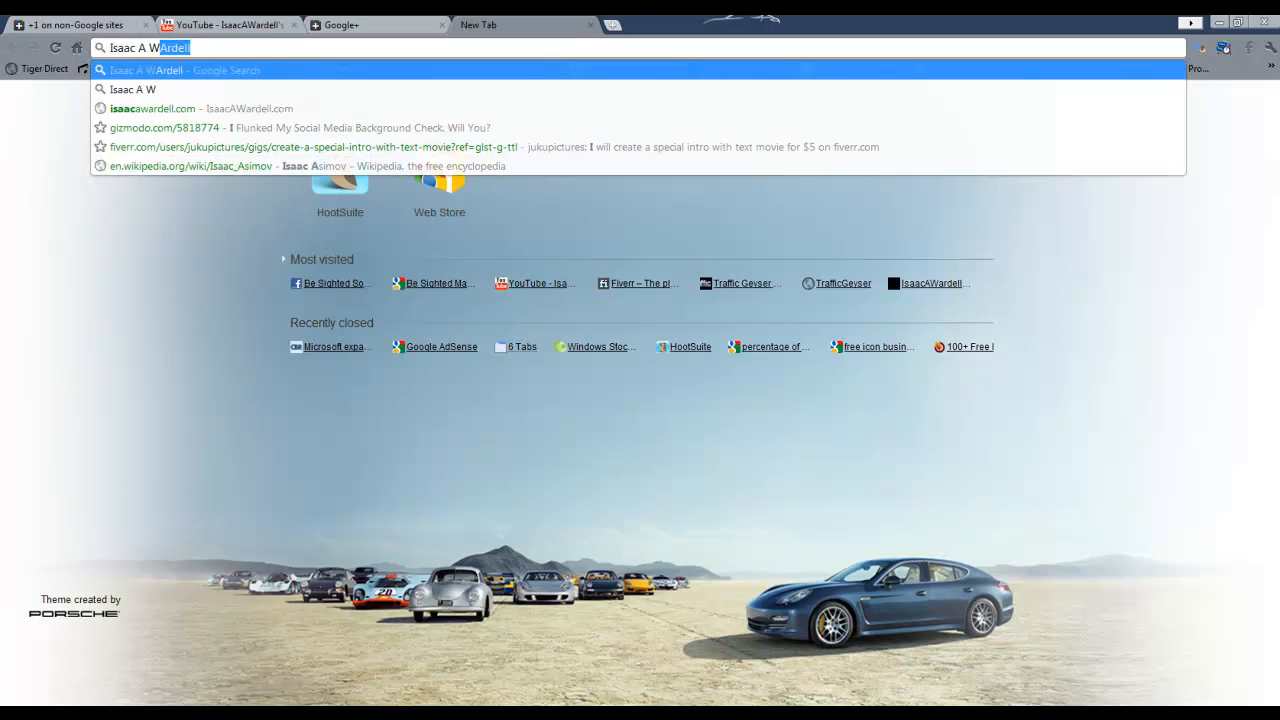
key("Return")
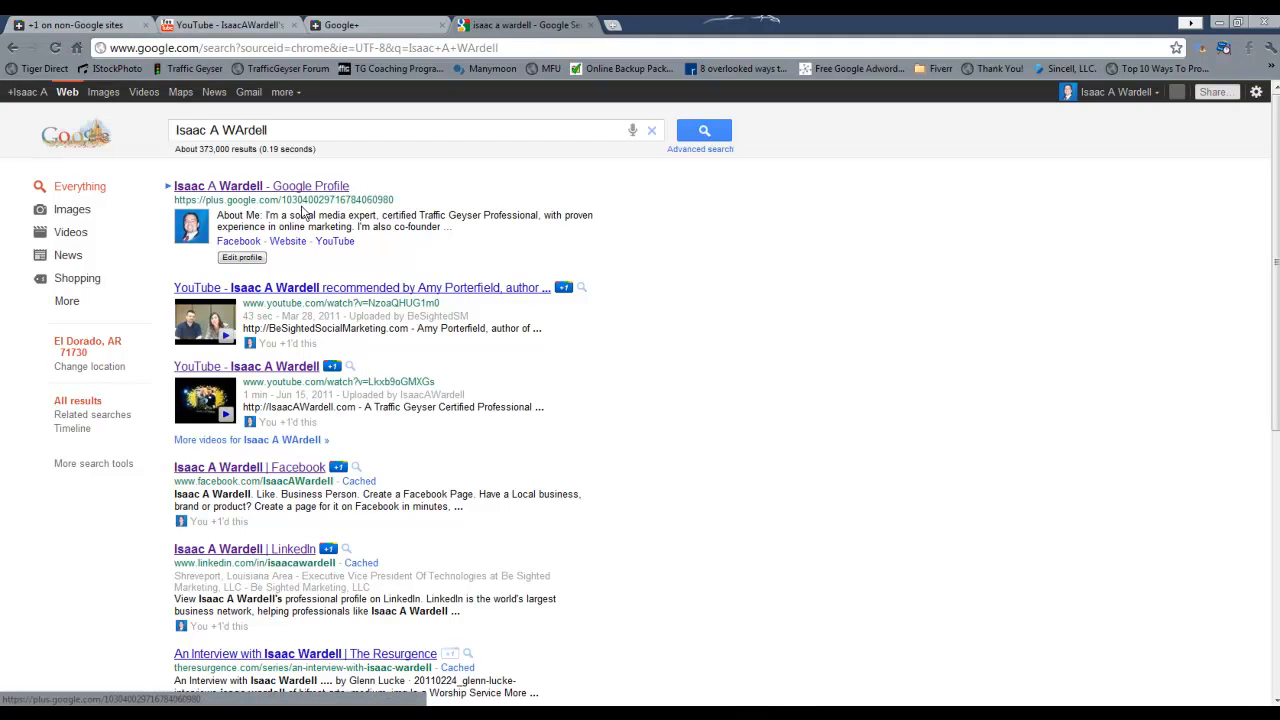
mouse_move(268, 186)
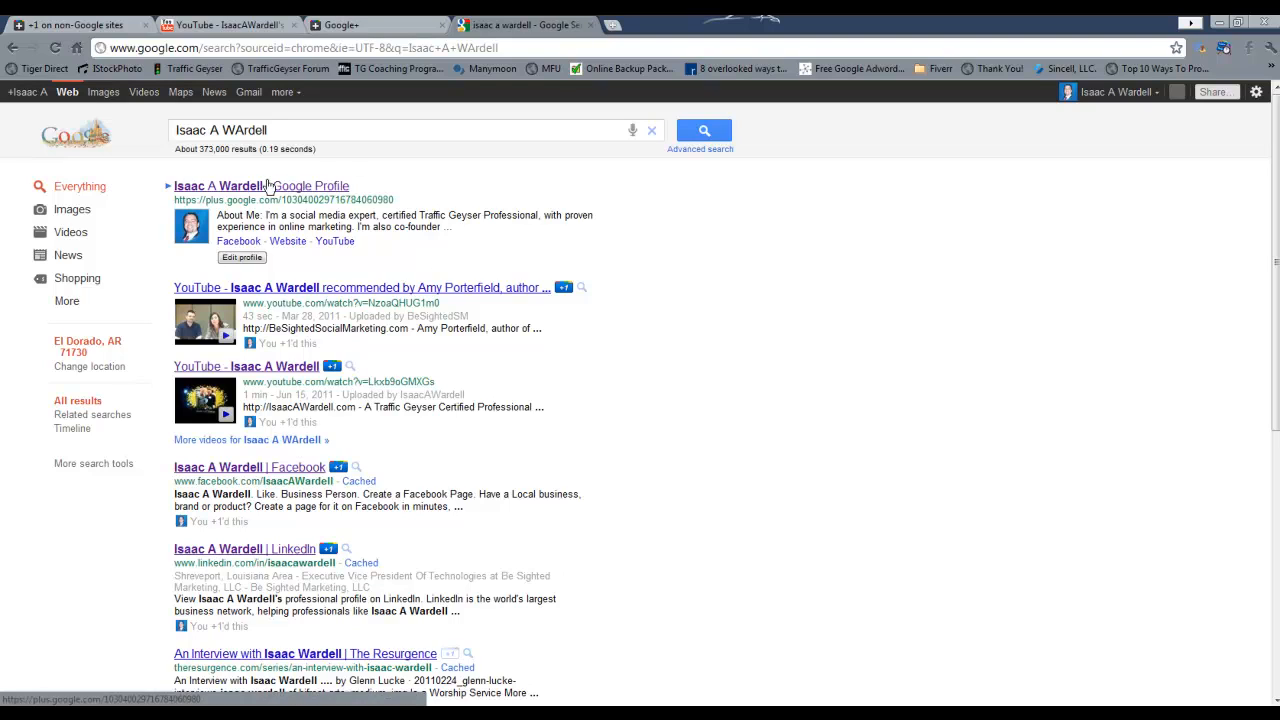
mouse_move(480, 245)
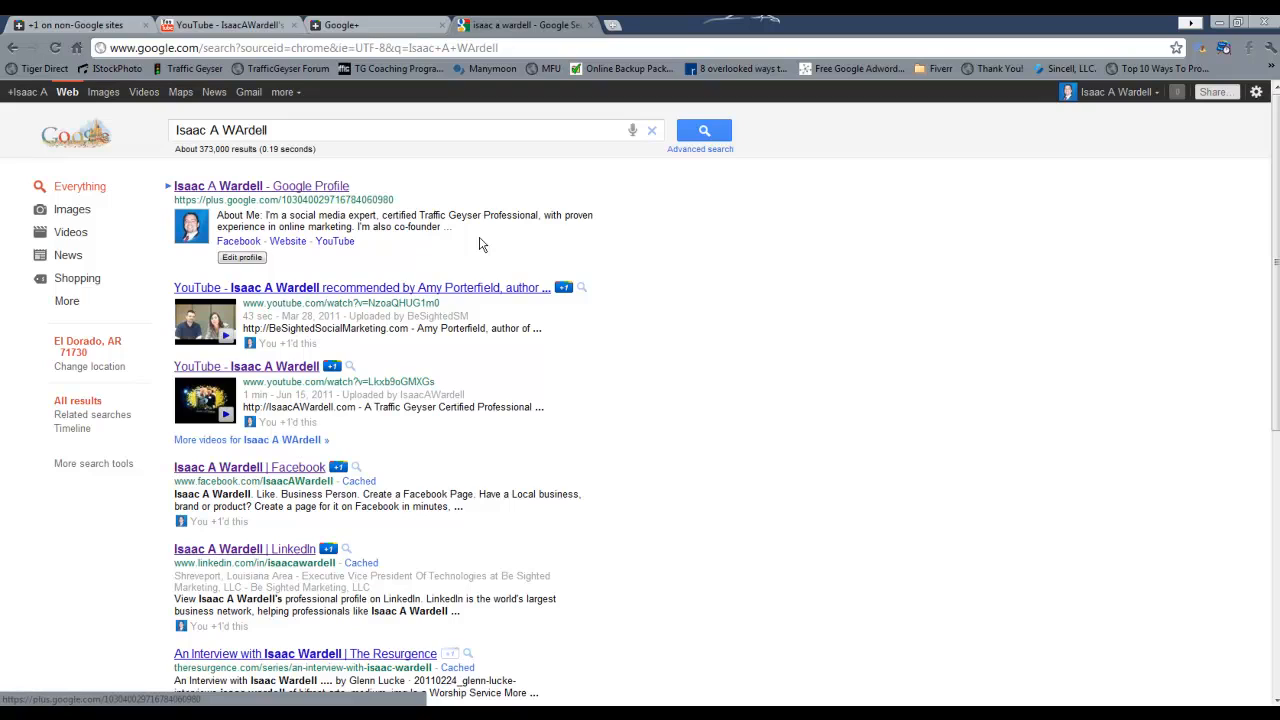
mouse_move(312, 216)
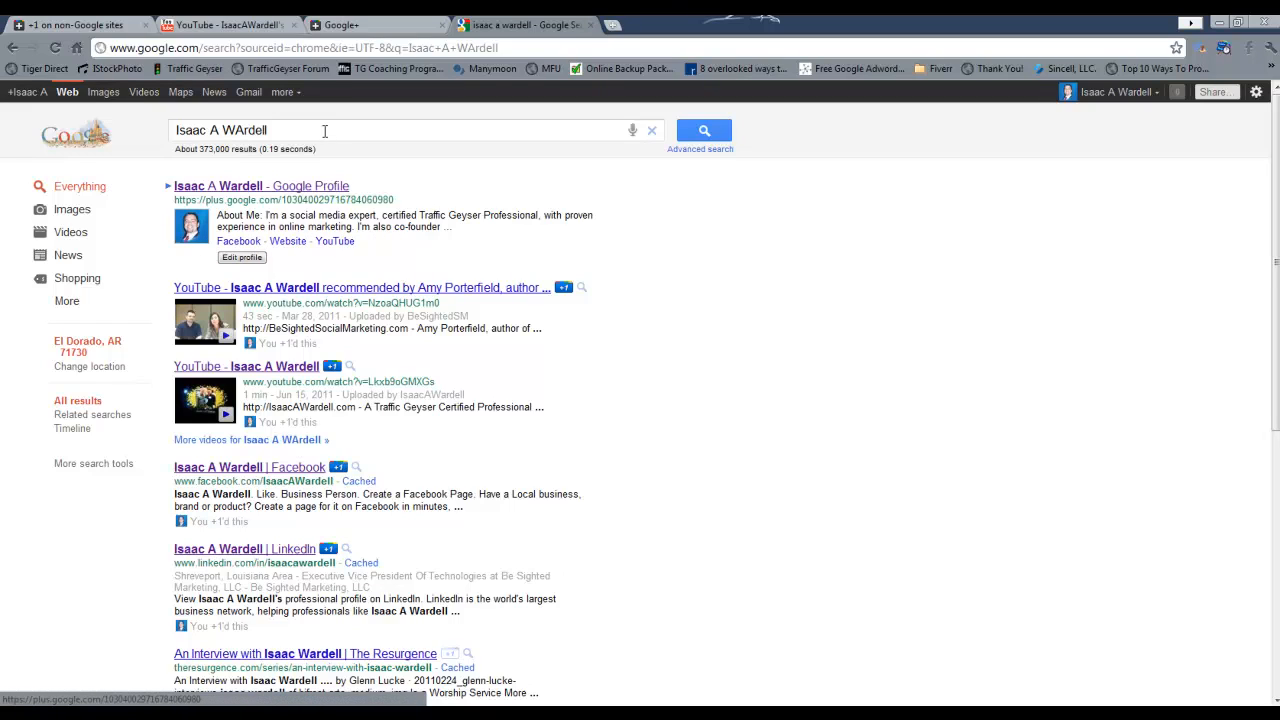
mouse_move(447, 262)
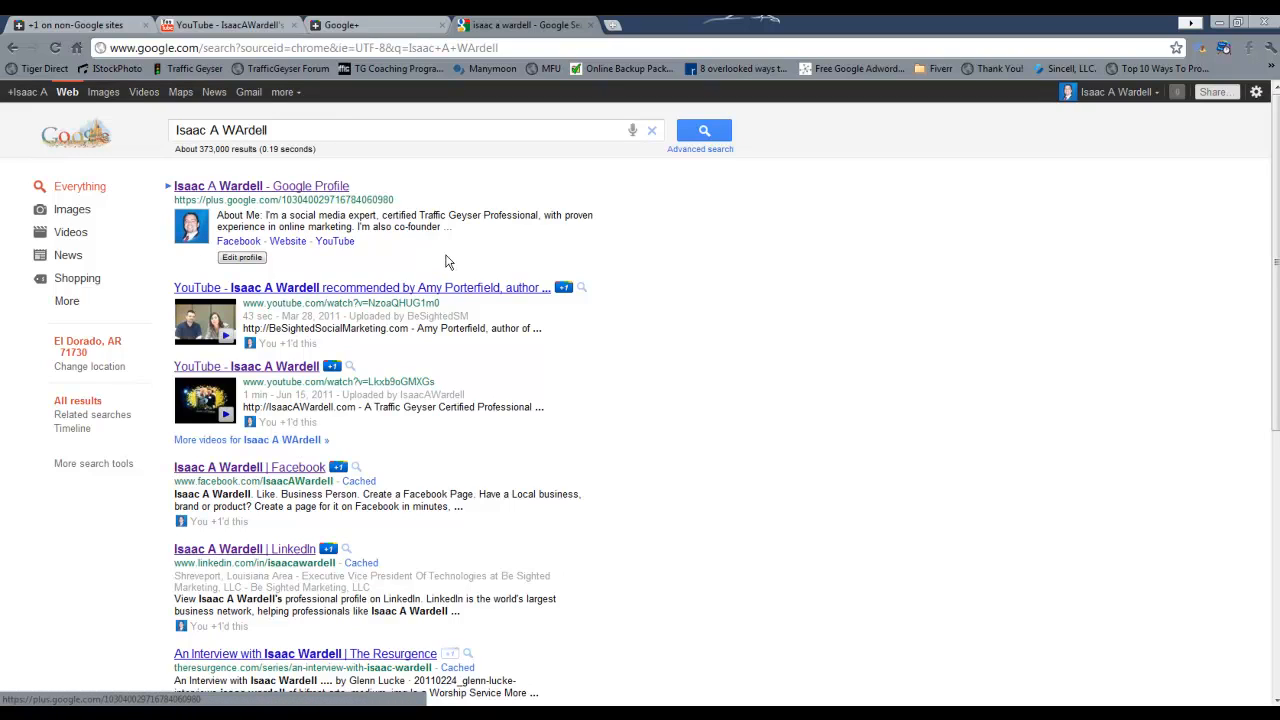
mouse_move(401, 366)
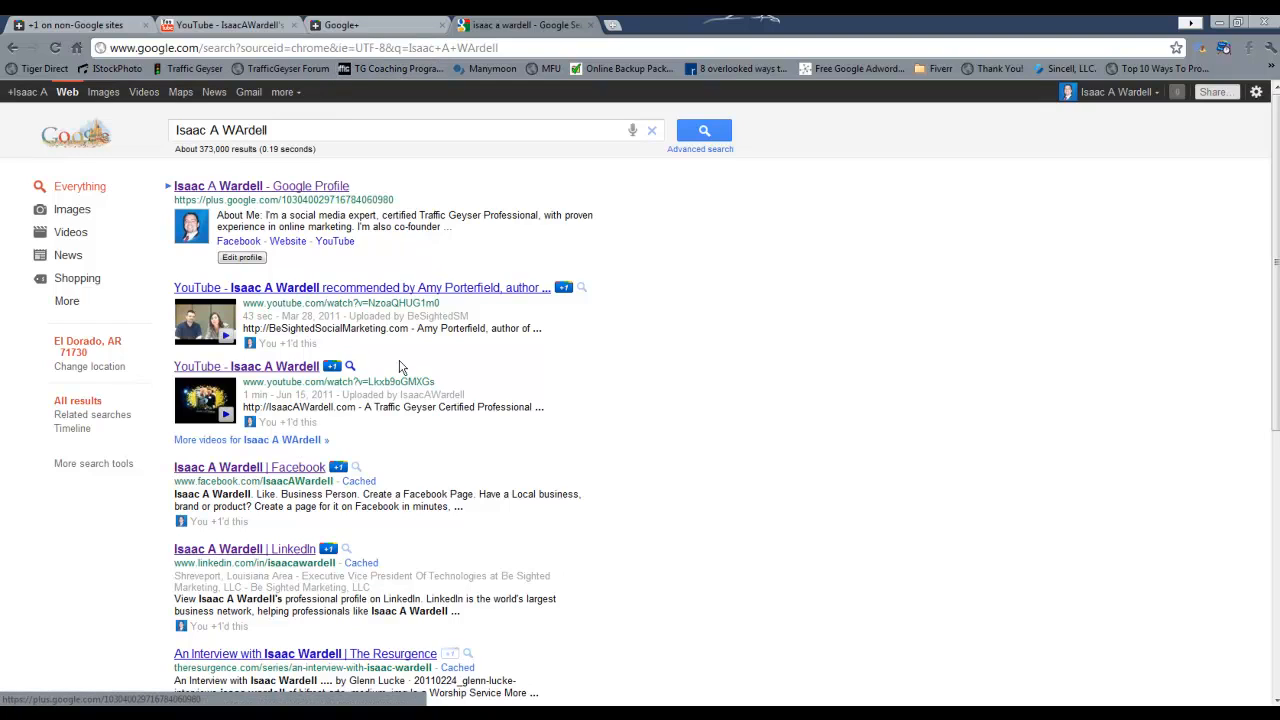
mouse_move(222, 214)
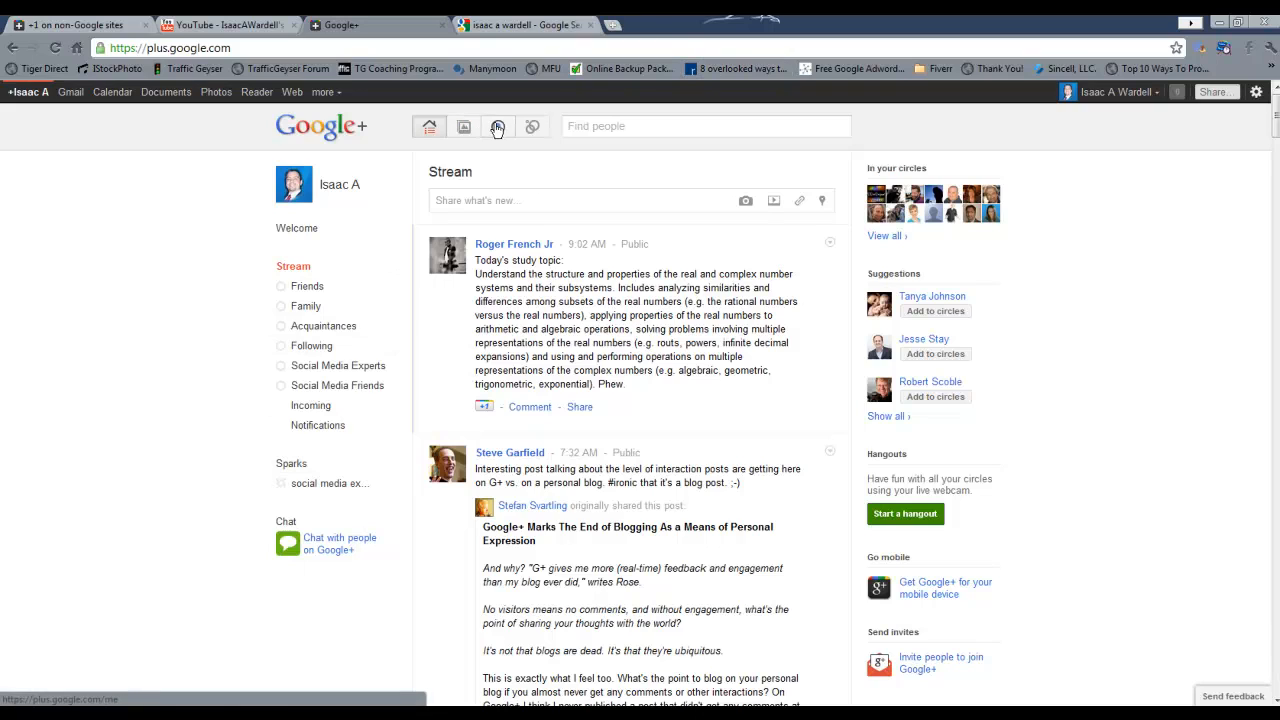
mouse_move(429, 126)
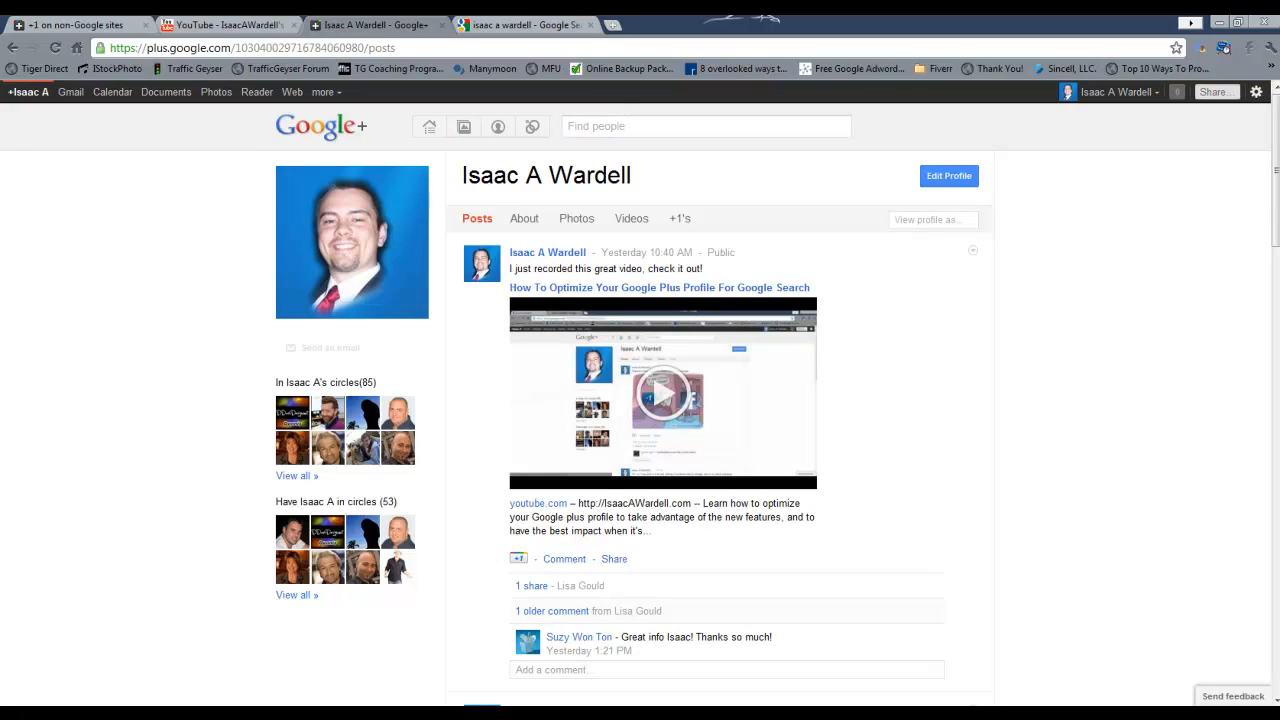
View the Google+ profile's About tab, then go back to the profile page.
left_click(525, 218)
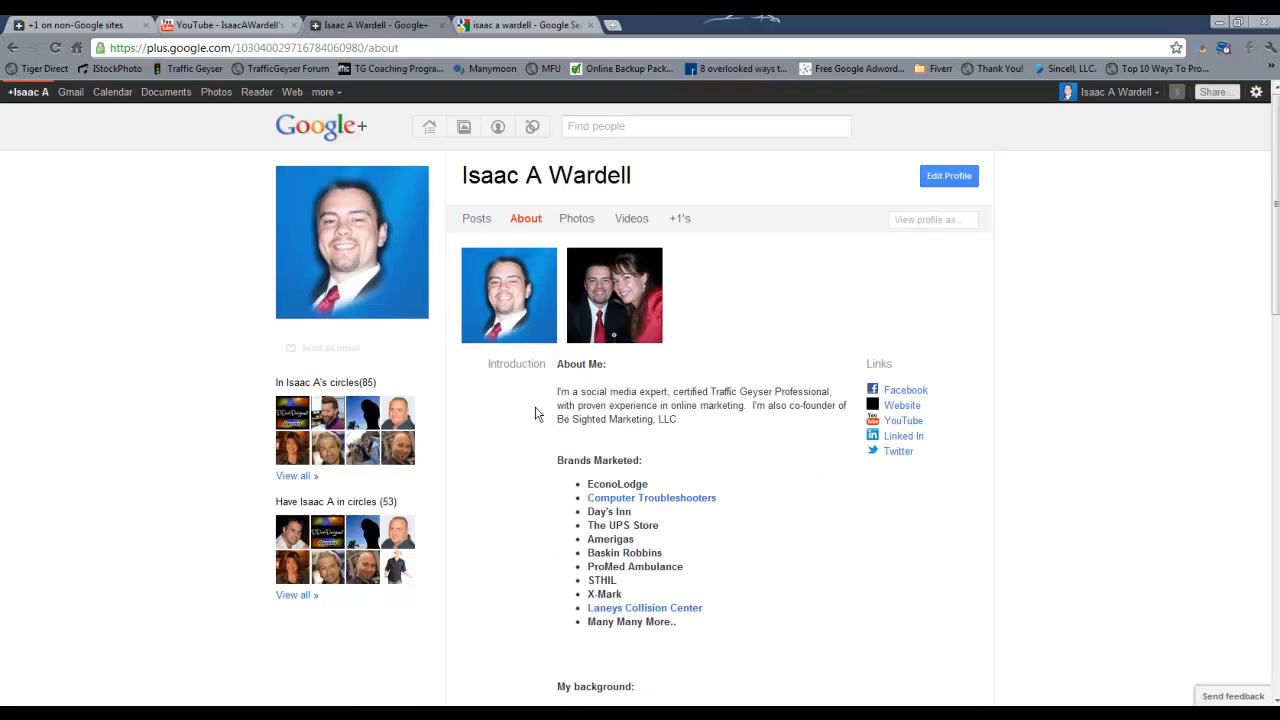
mouse_move(651, 498)
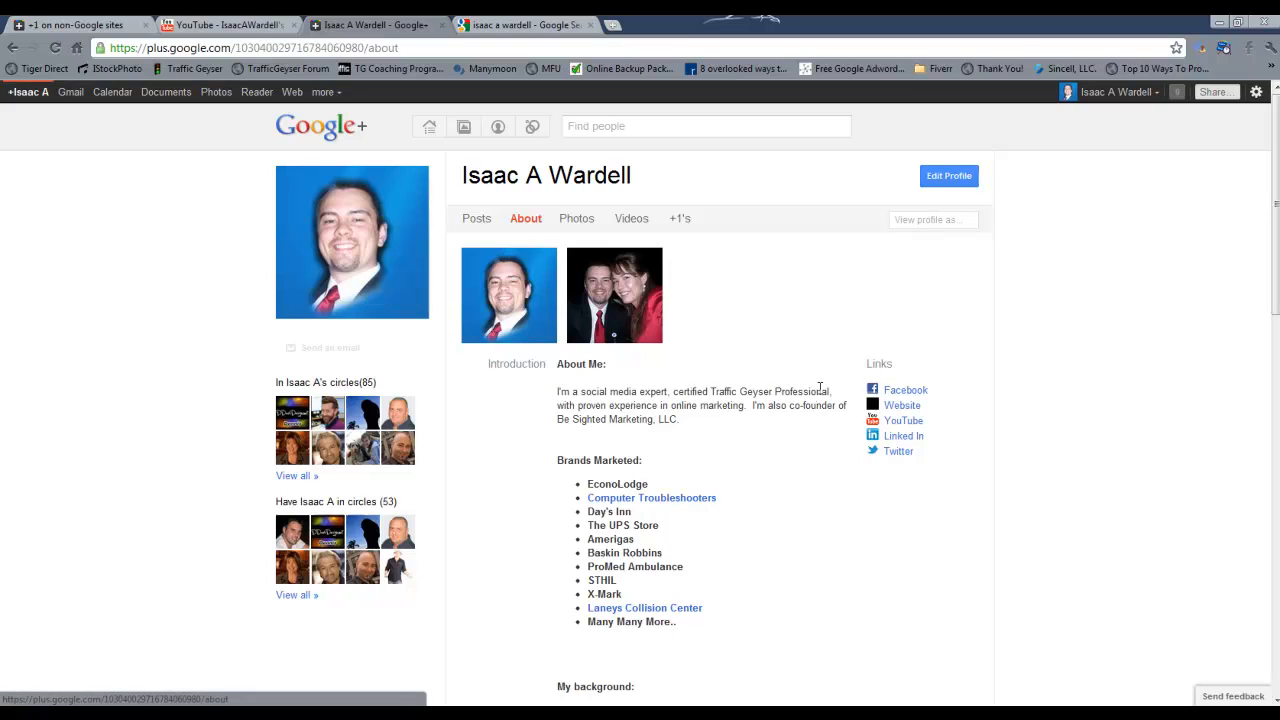
mouse_move(795, 462)
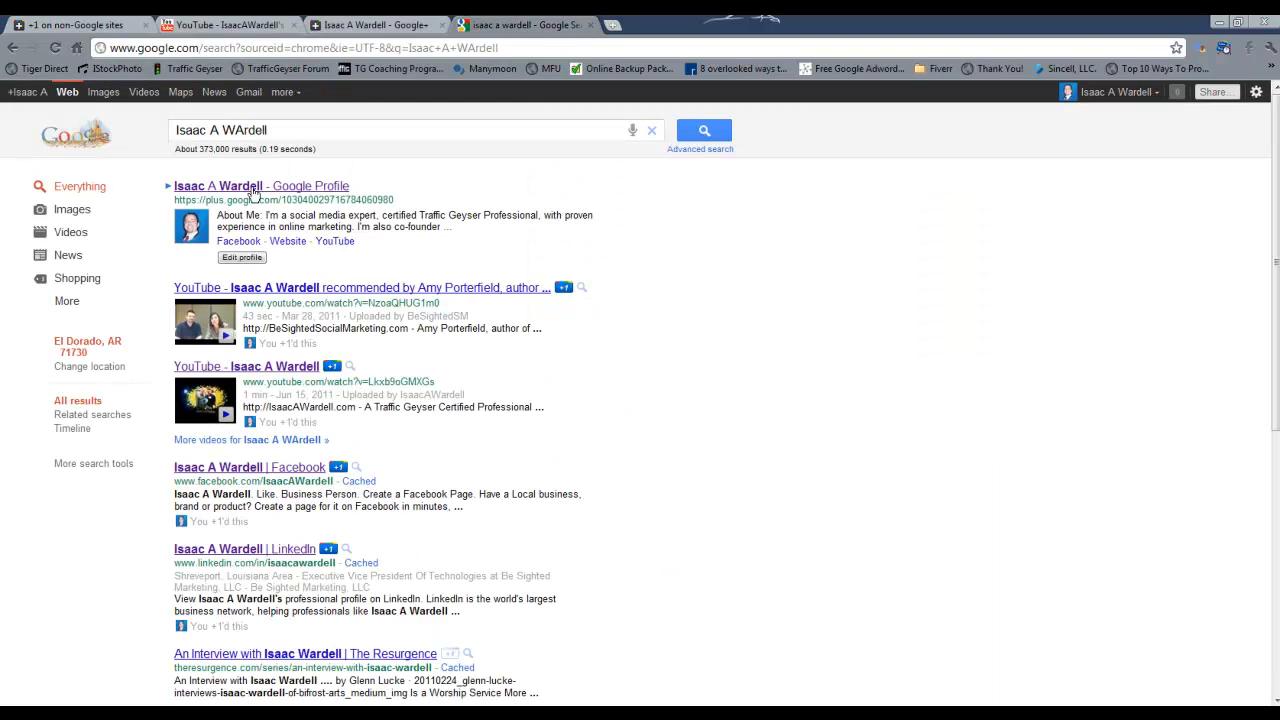
left_click(260, 185)
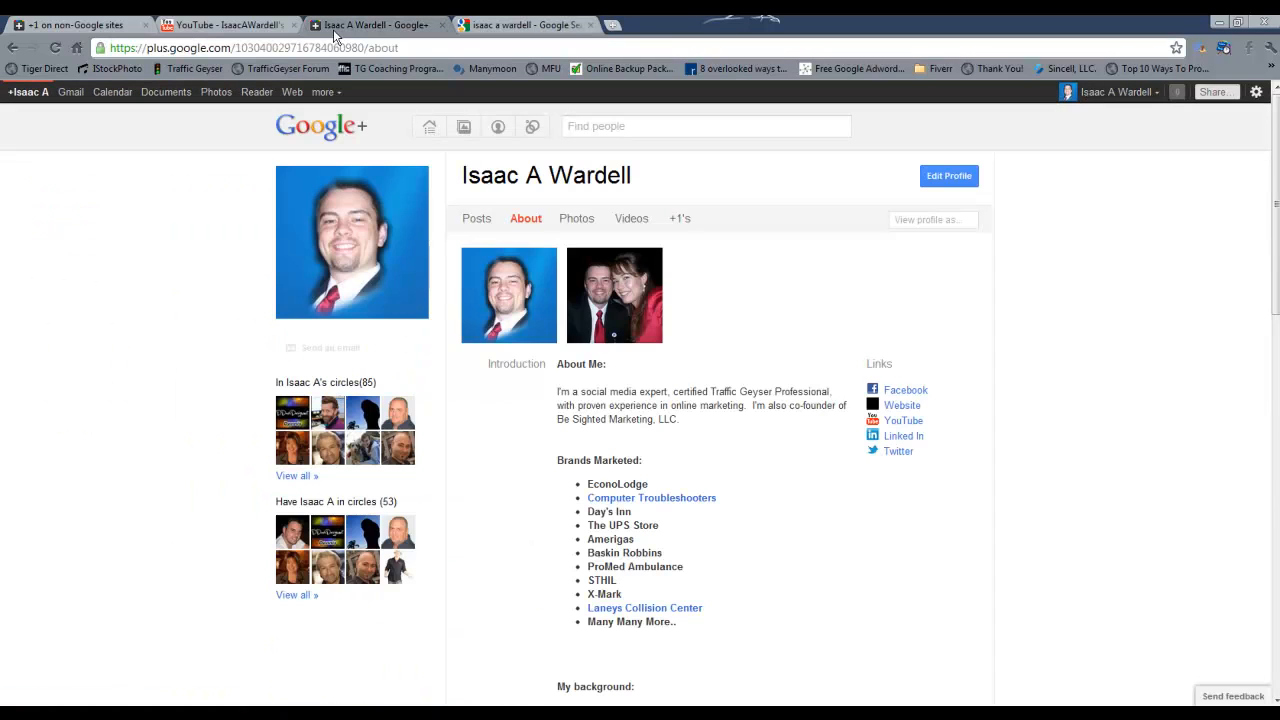
mouse_move(948, 176)
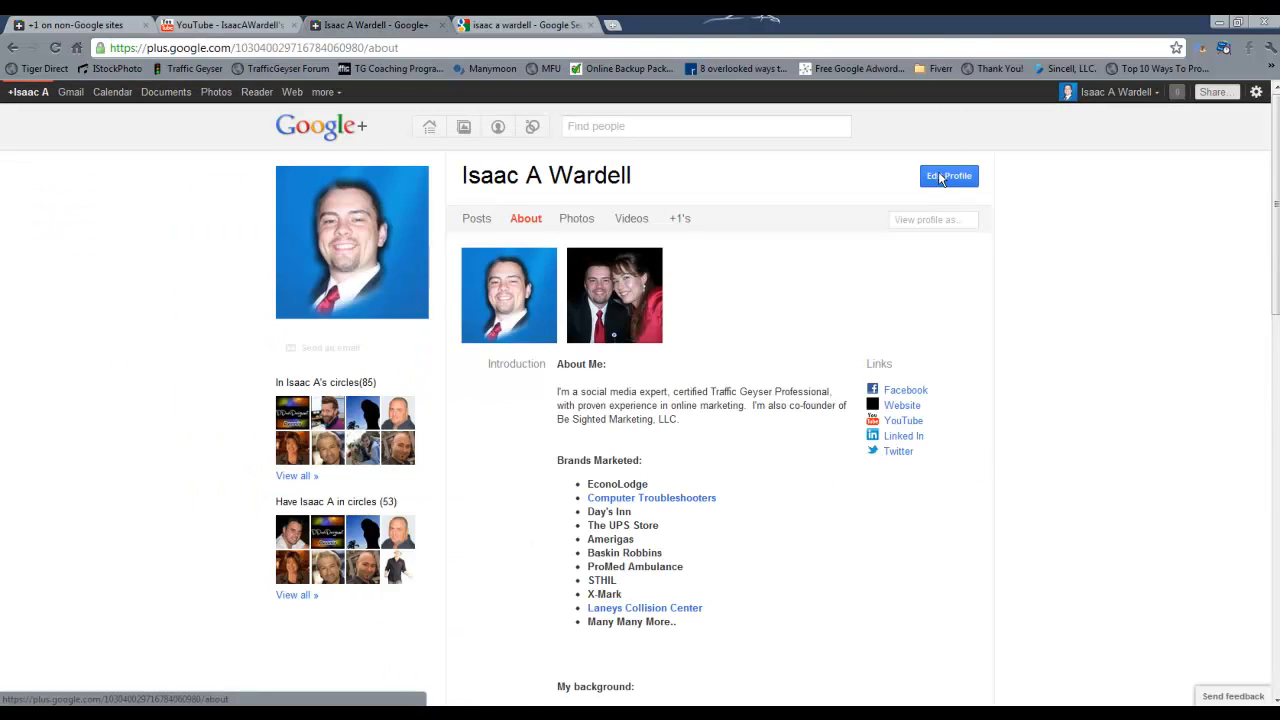
Put the profile in edit mode and scroll down through the About sections to search visibility.
left_click(948, 176)
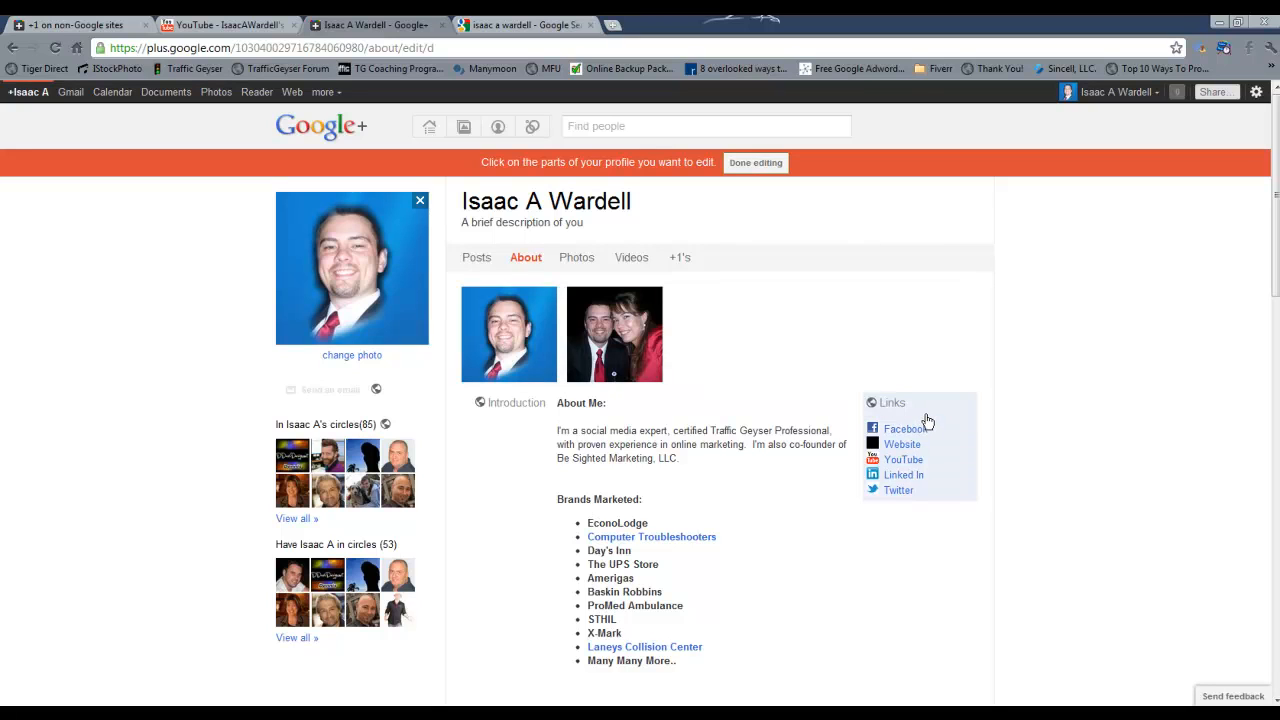
mouse_move(902, 444)
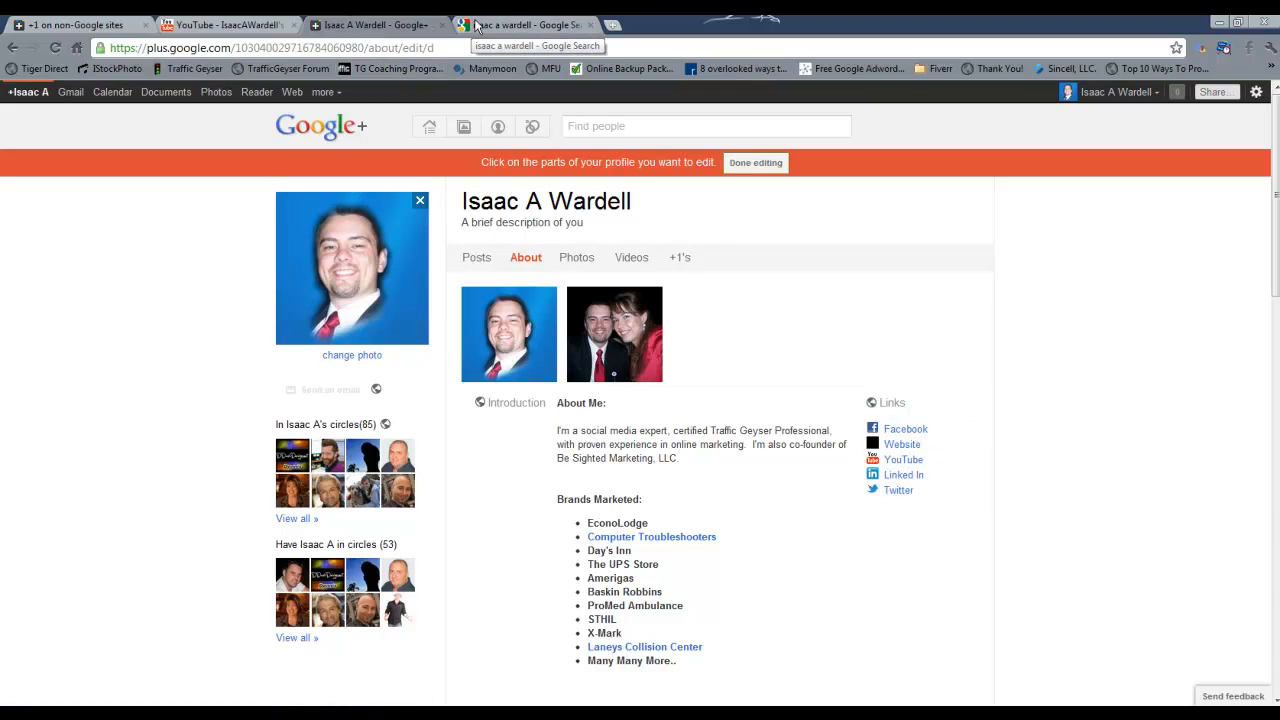
mouse_move(789, 237)
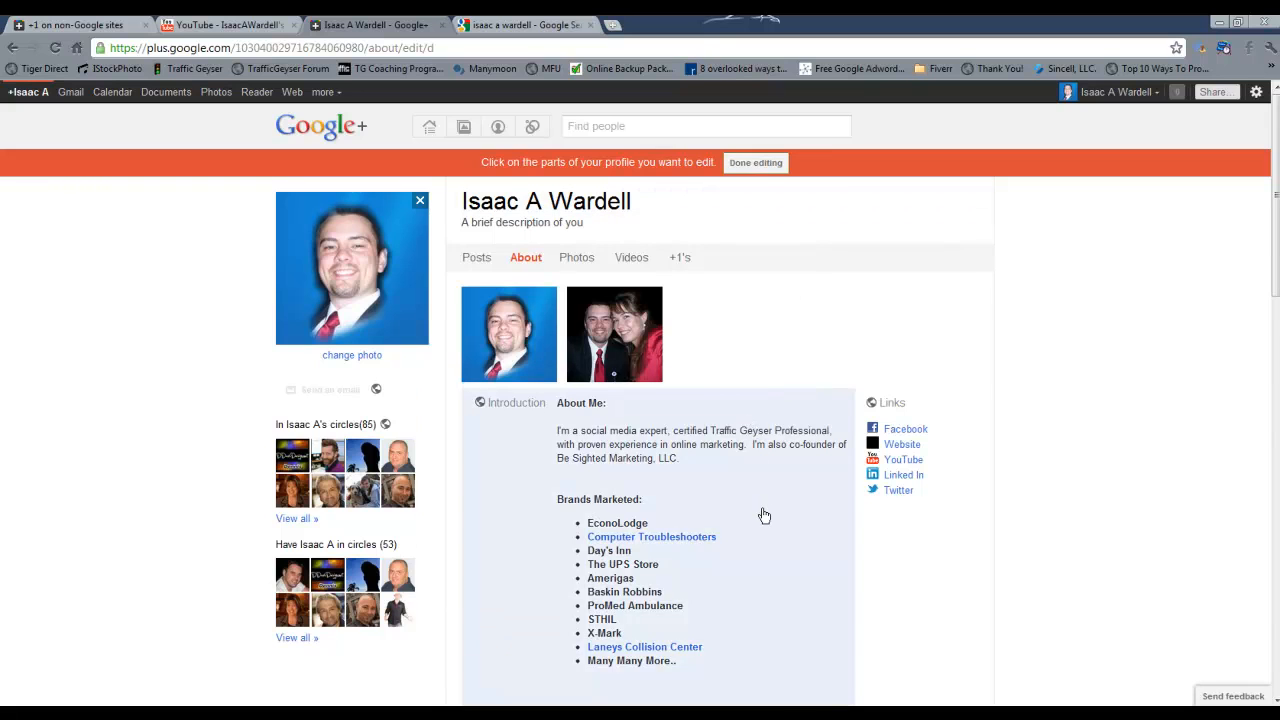
scroll("down", 3)
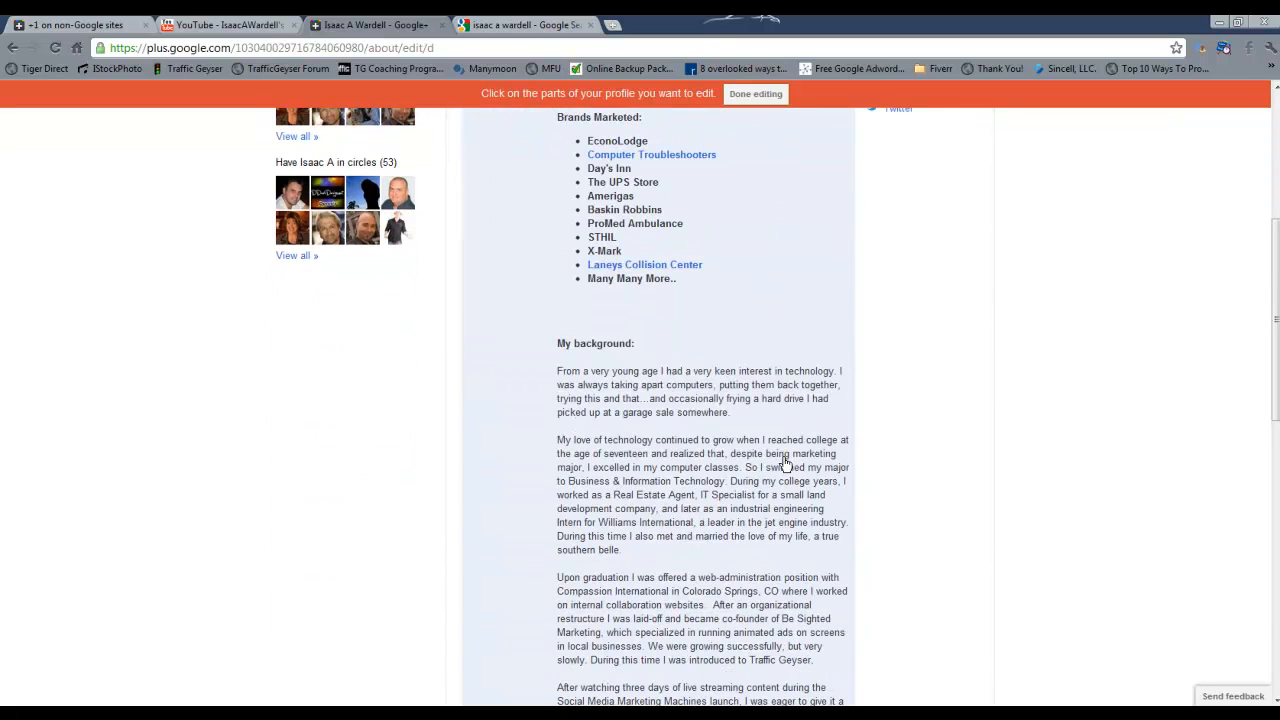
scroll("down", 3)
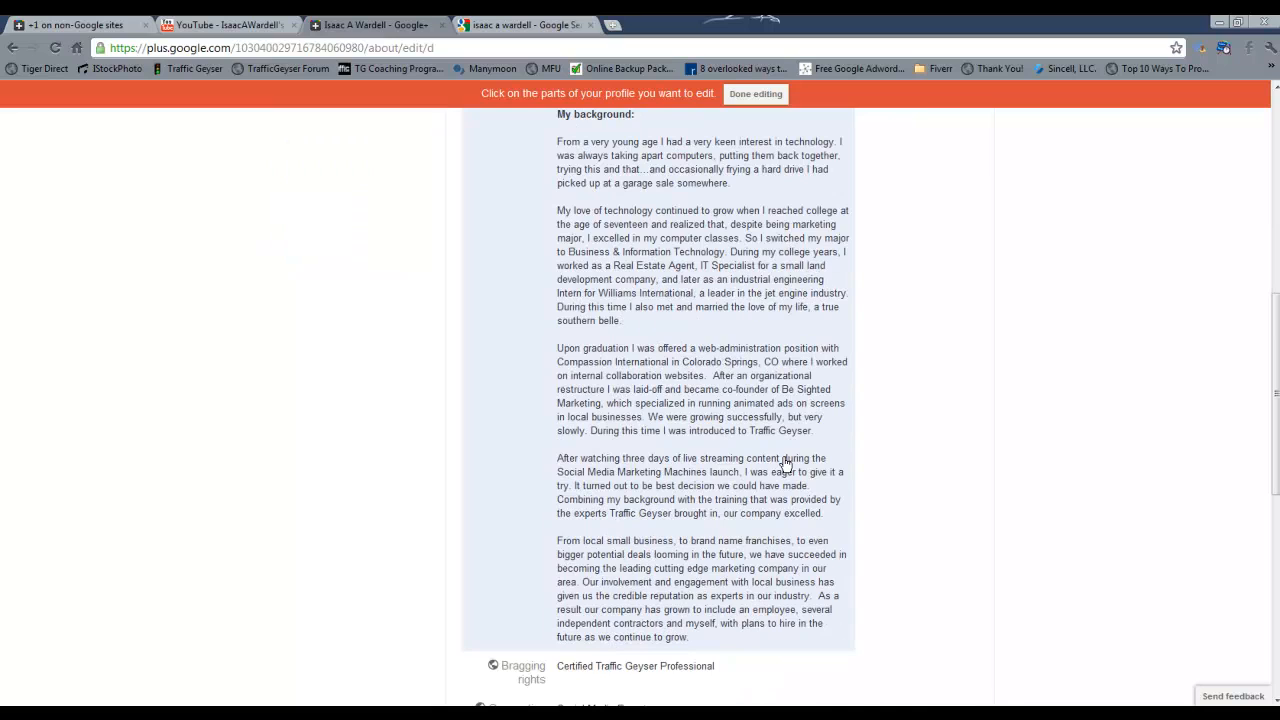
scroll("down", 3)
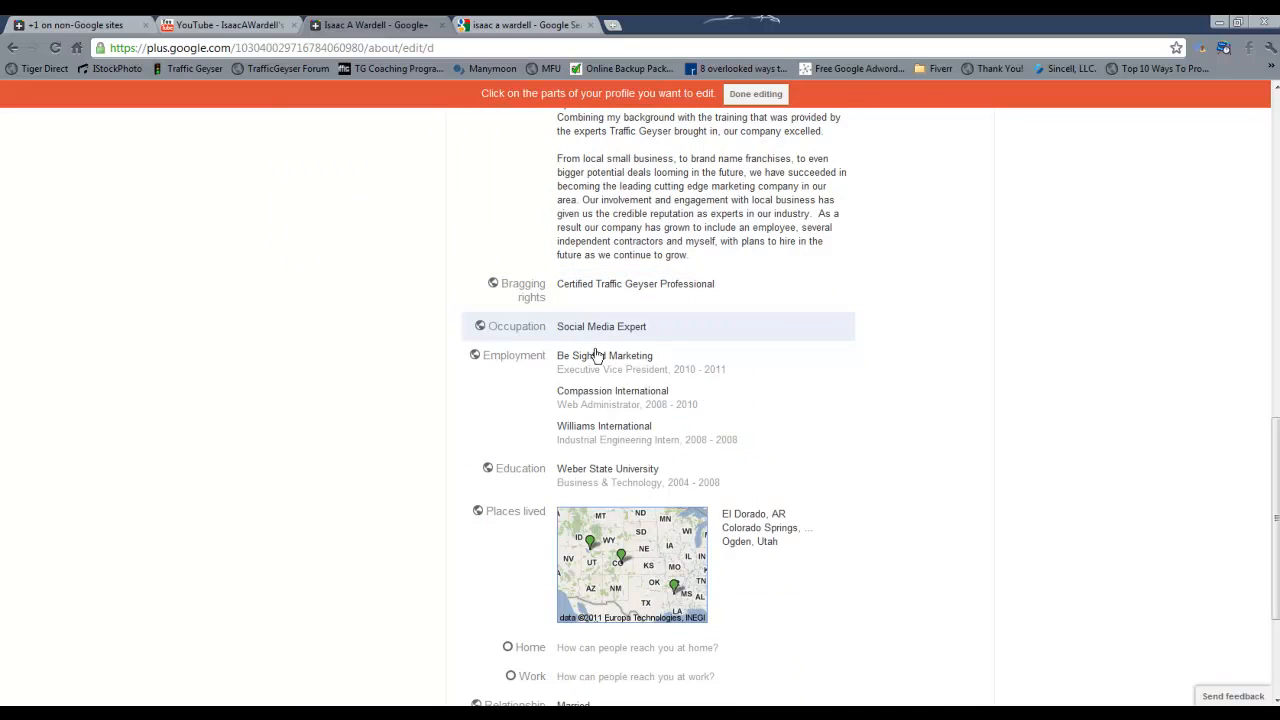
mouse_move(678, 598)
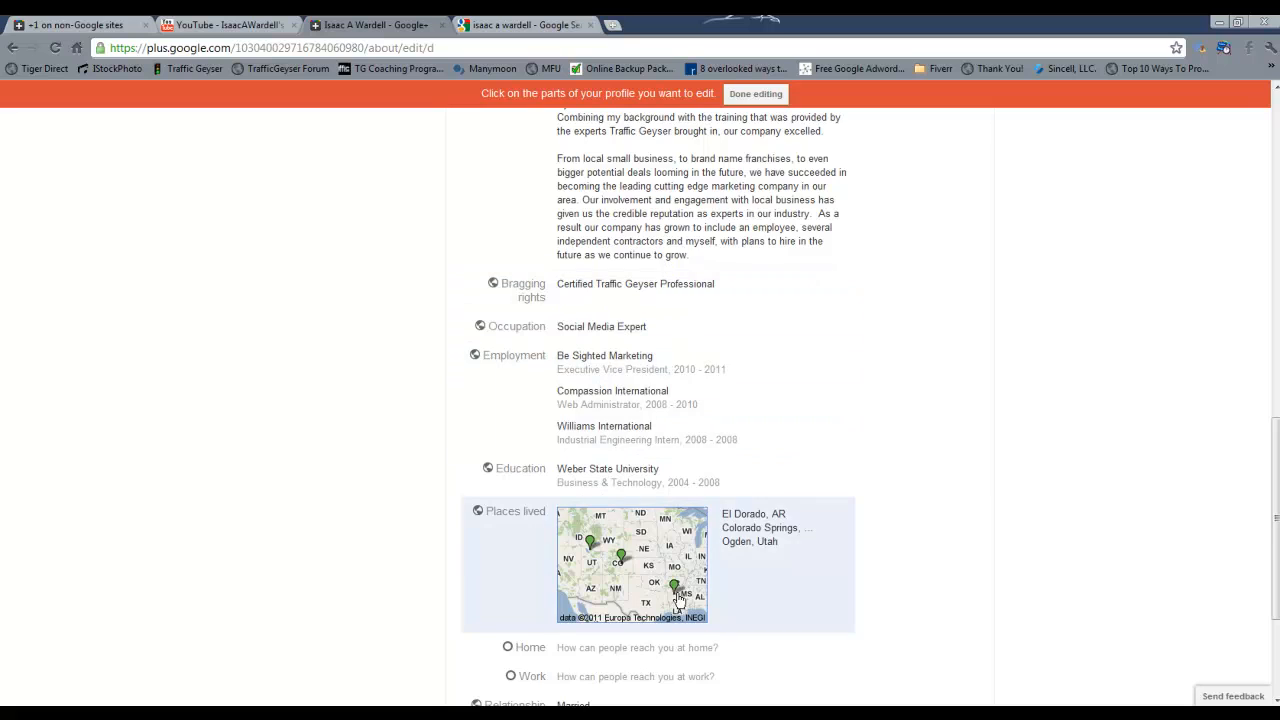
scroll("down", 3)
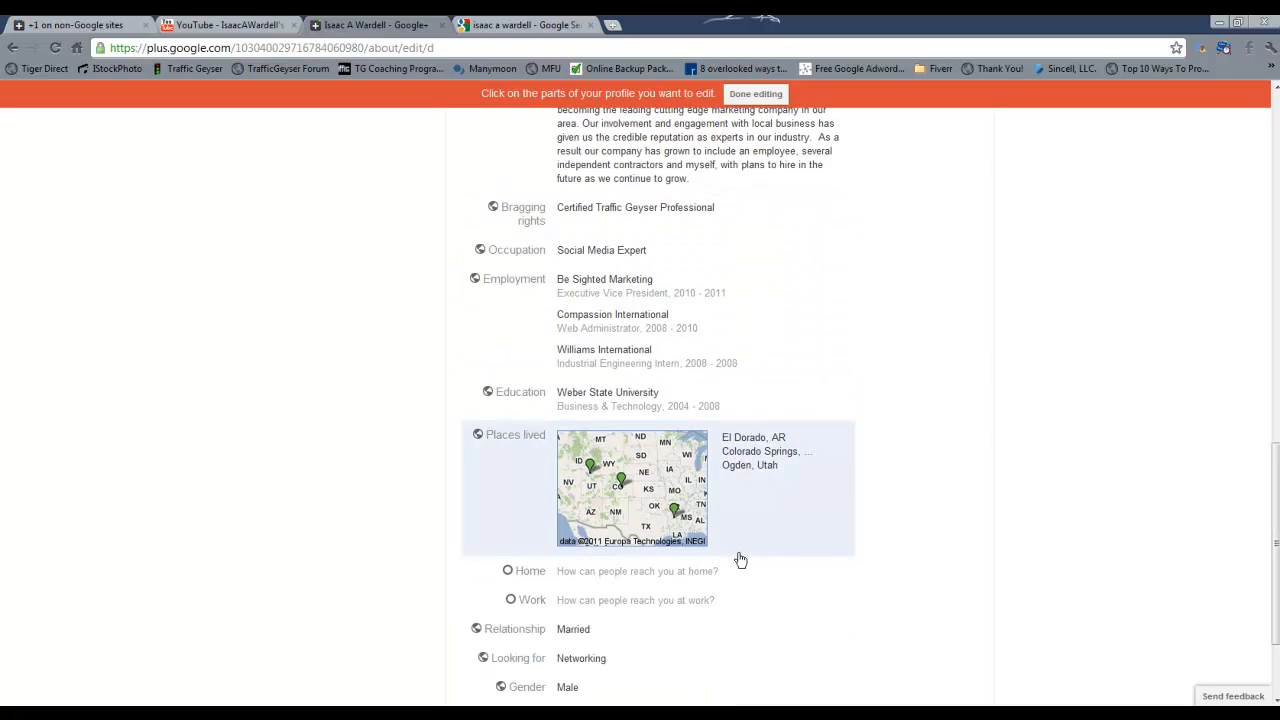
scroll("down", 3)
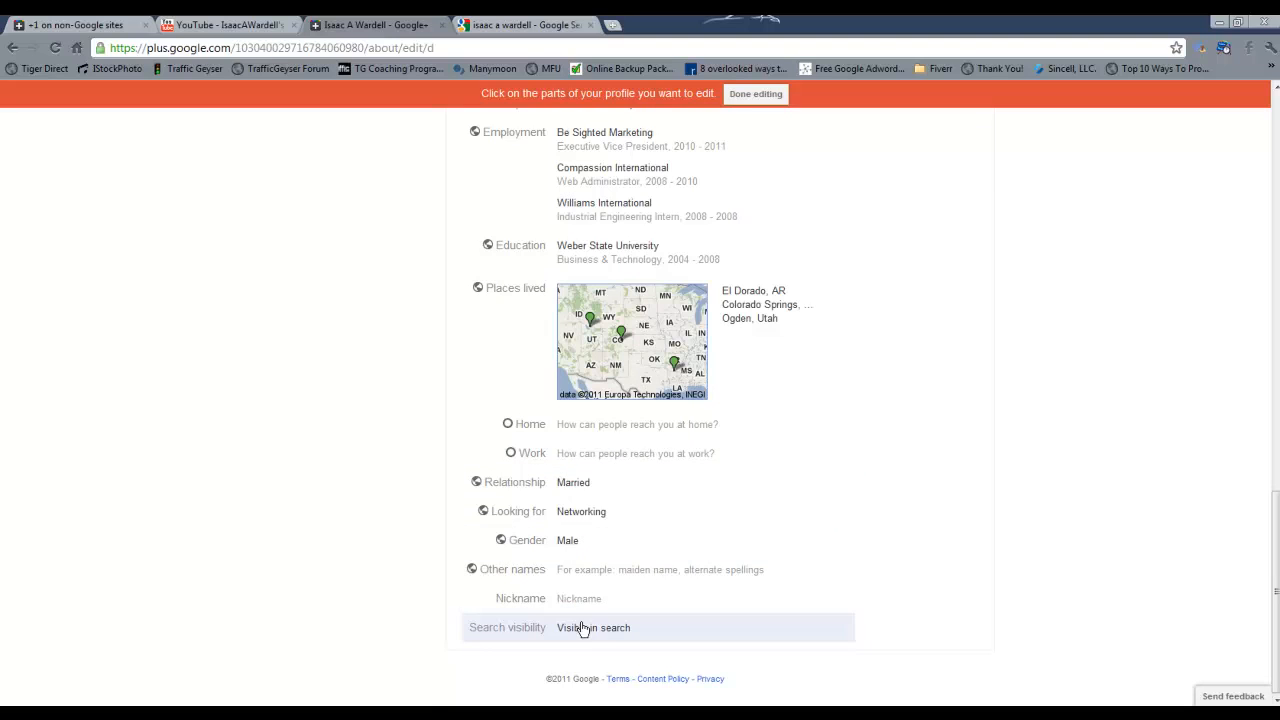
mouse_move(480, 640)
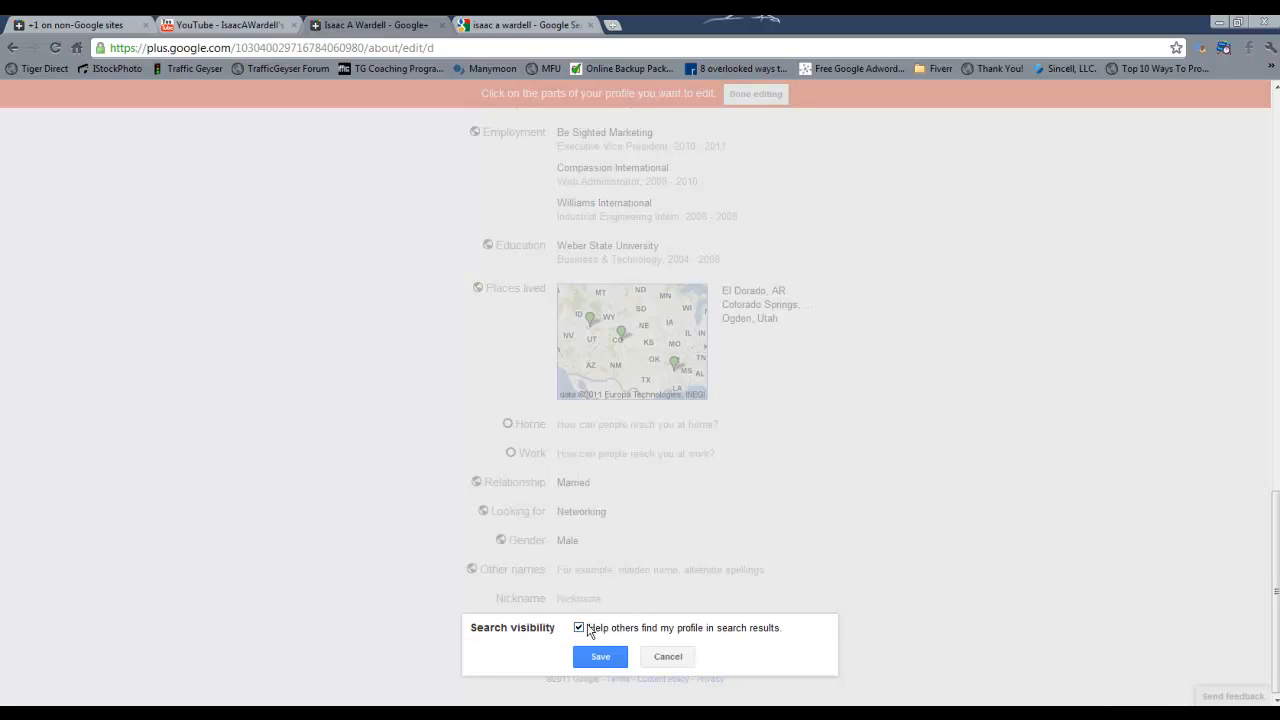
left_click(579, 627)
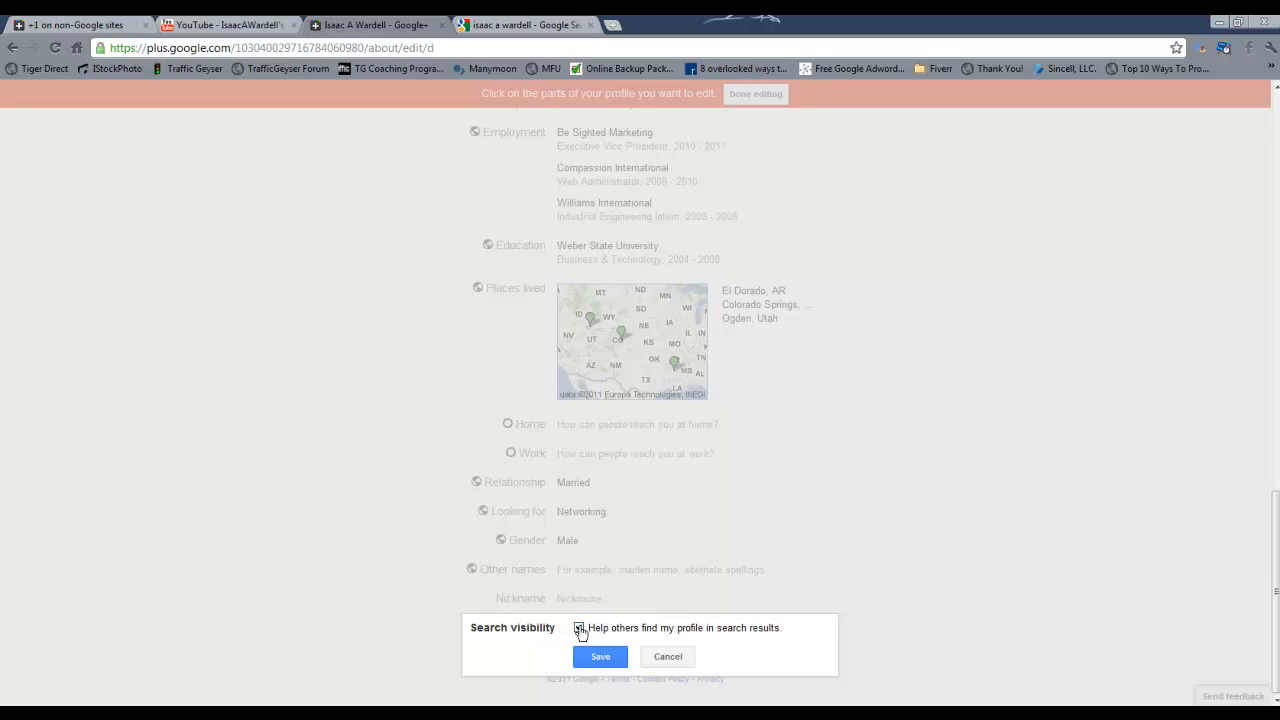
left_click(579, 628)
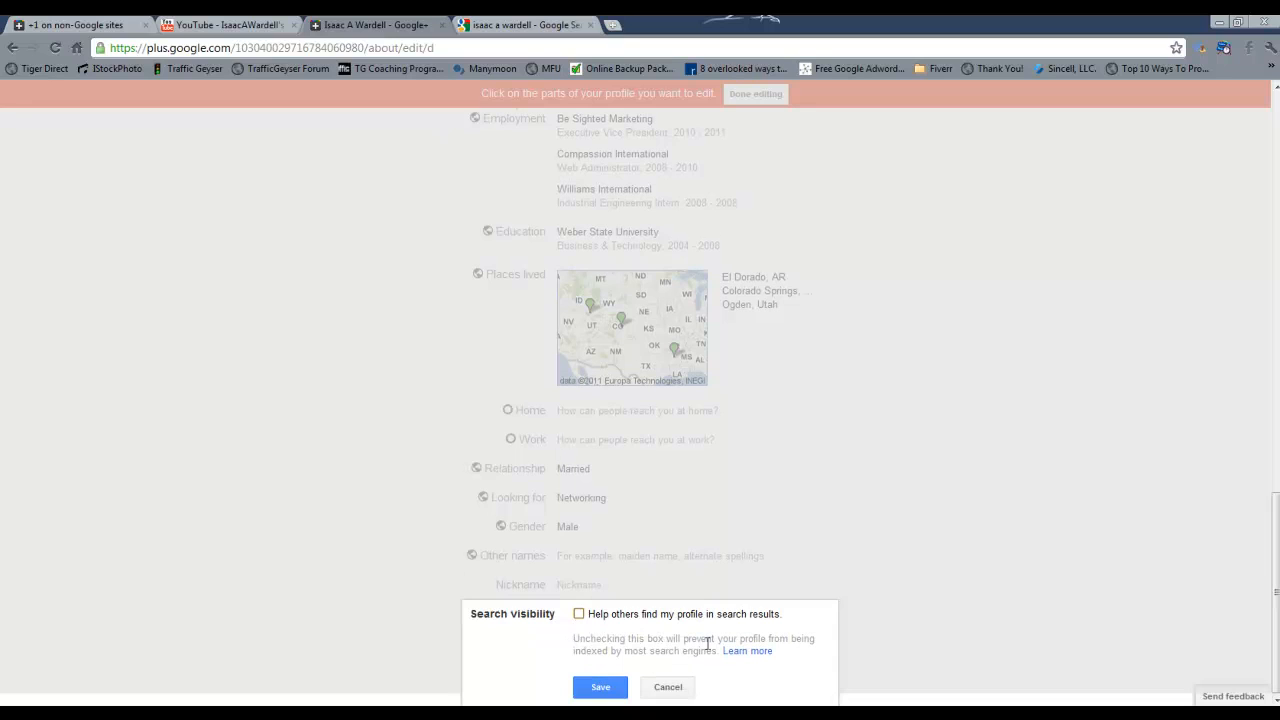
mouse_move(620, 665)
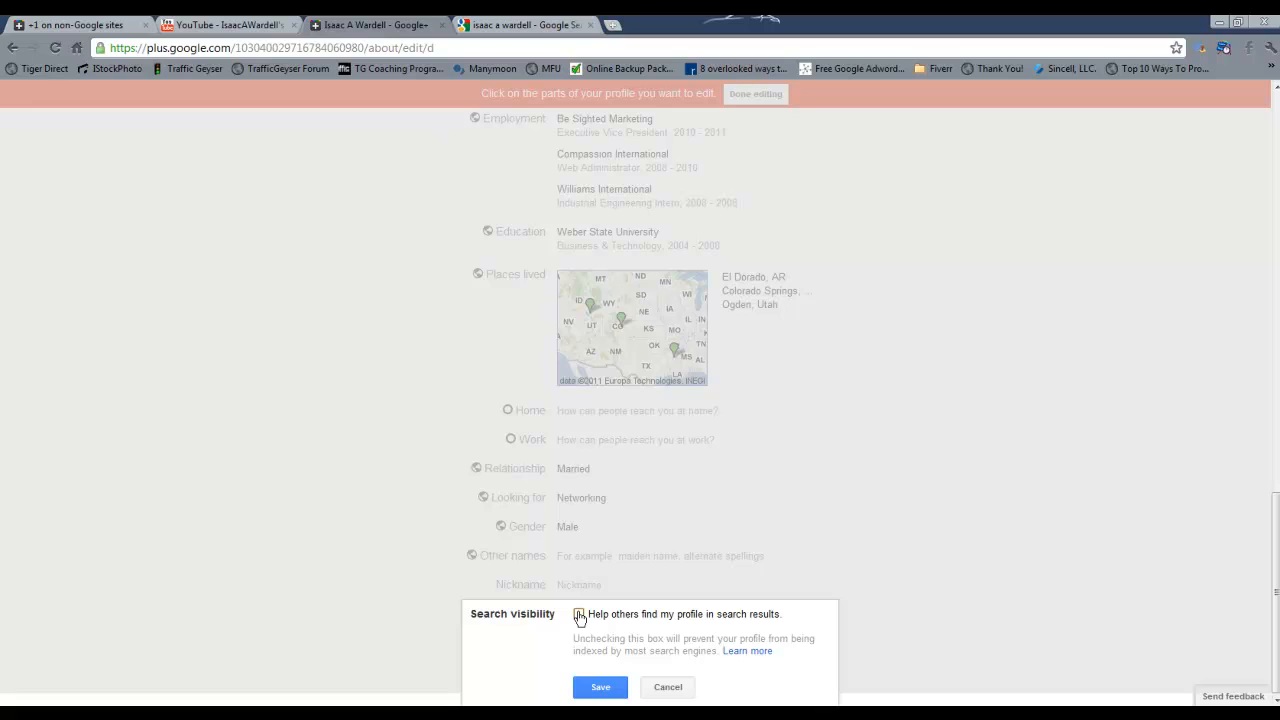
left_click(579, 614)
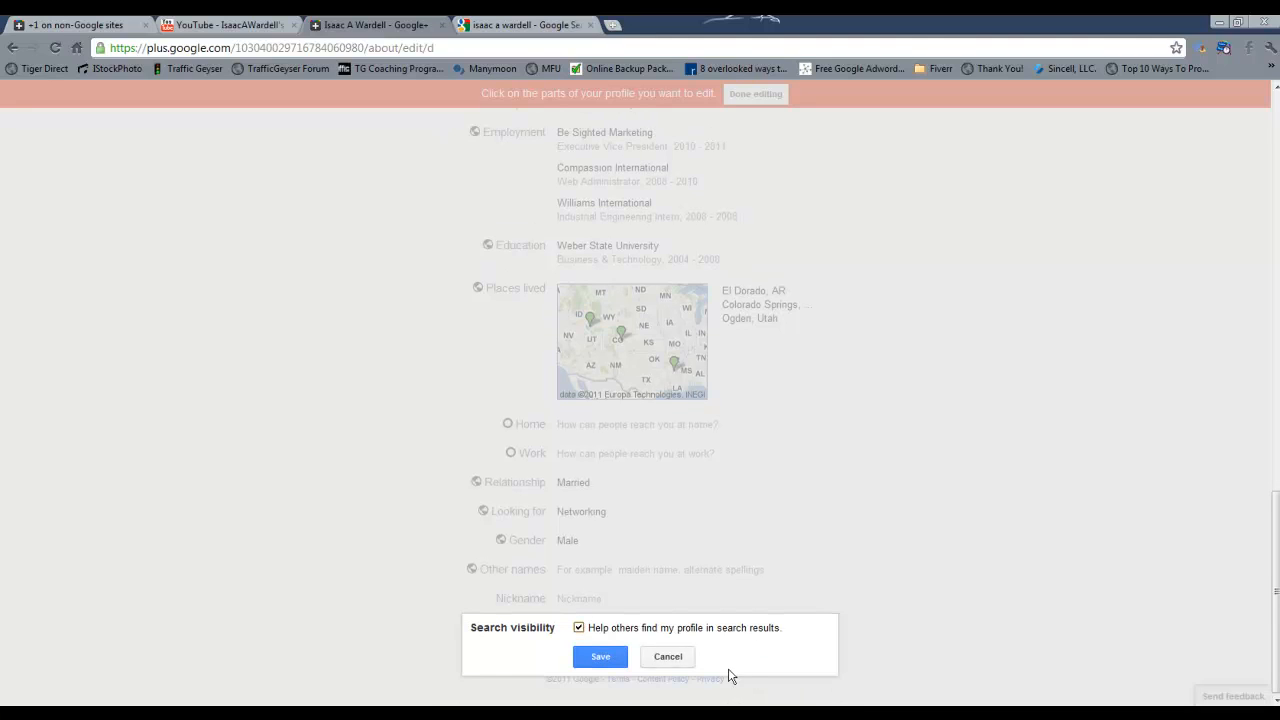
mouse_move(668, 657)
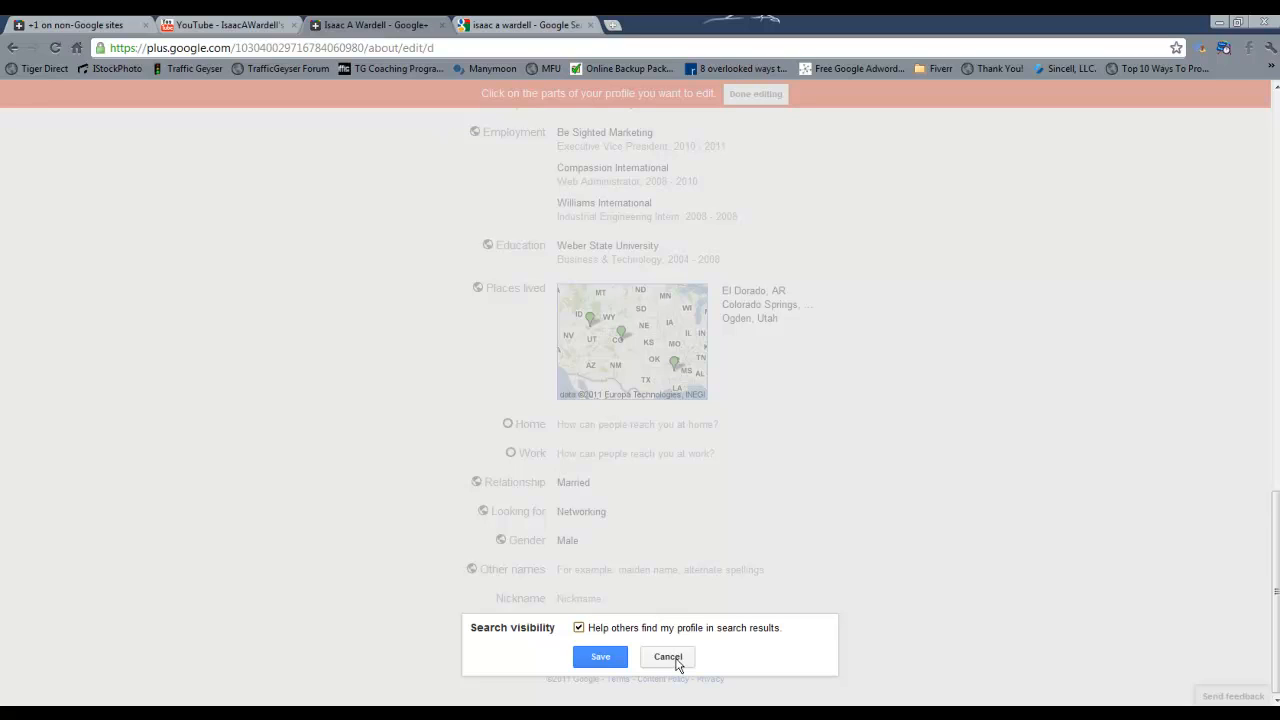
mouse_move(648, 648)
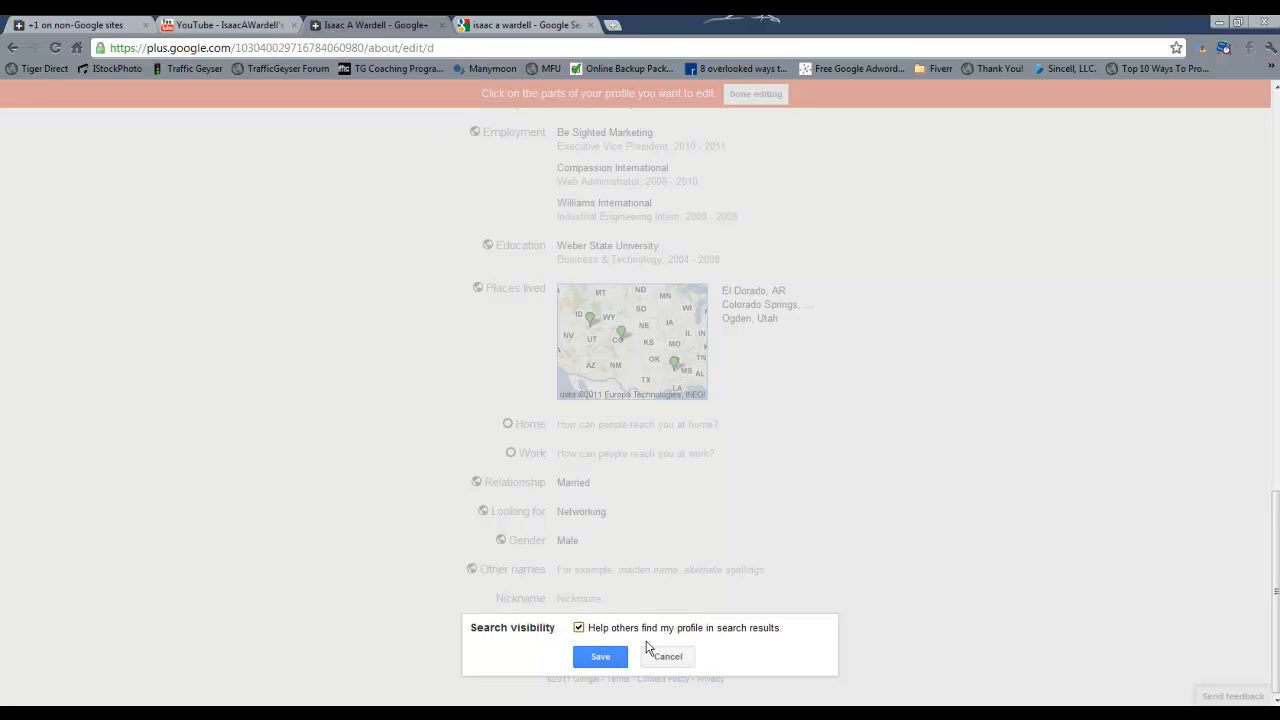
Cancel the unchanged search visibility edit, check the Google results tab, then finish editing.
left_click(600, 657)
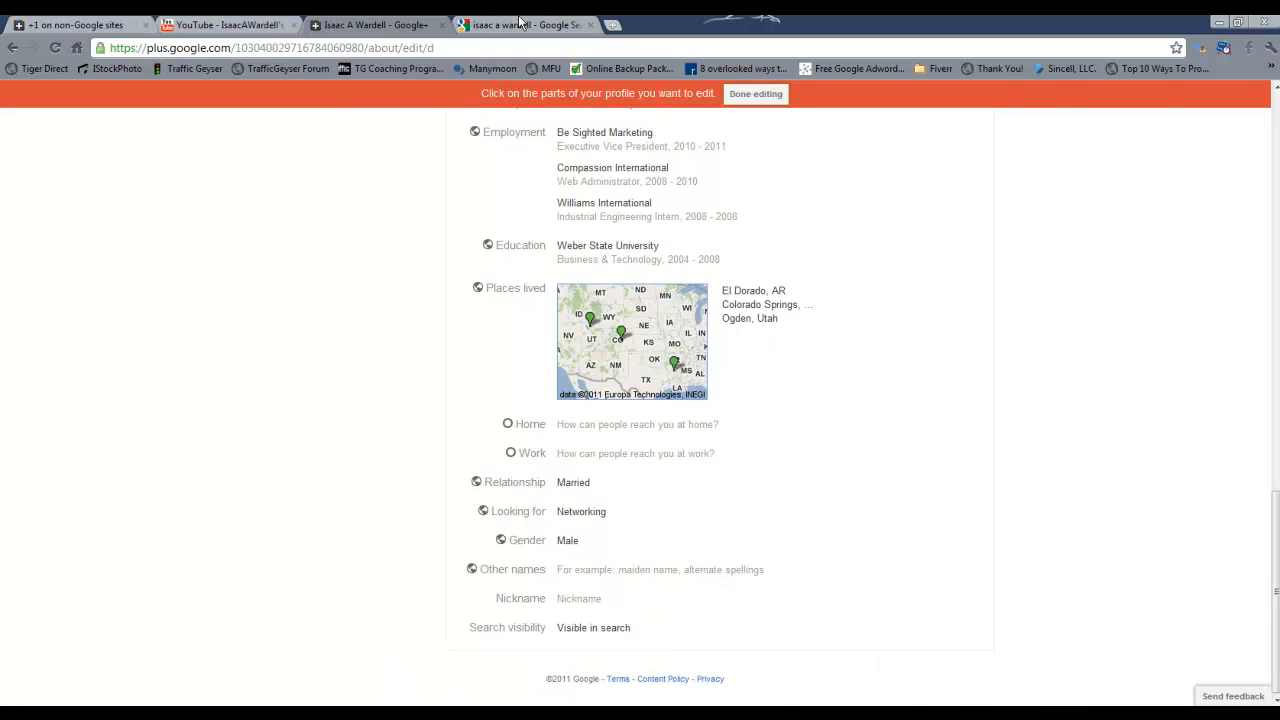
left_click(520, 24)
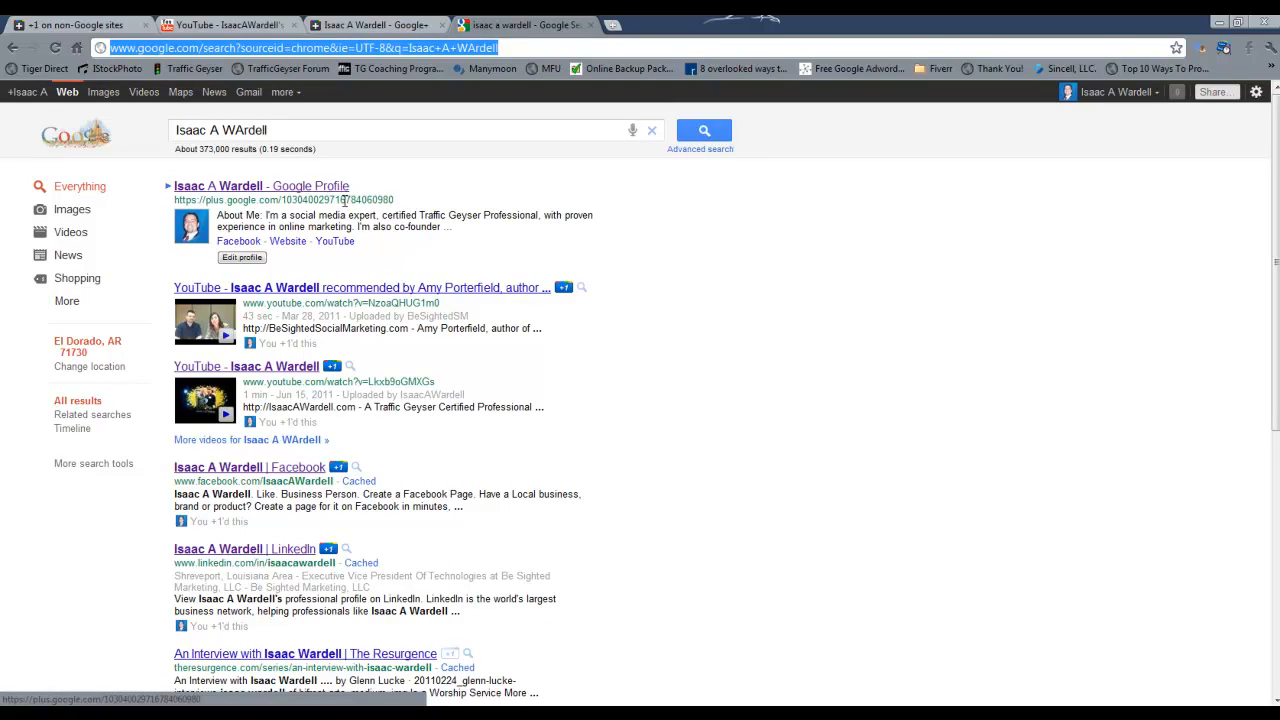
mouse_move(371, 268)
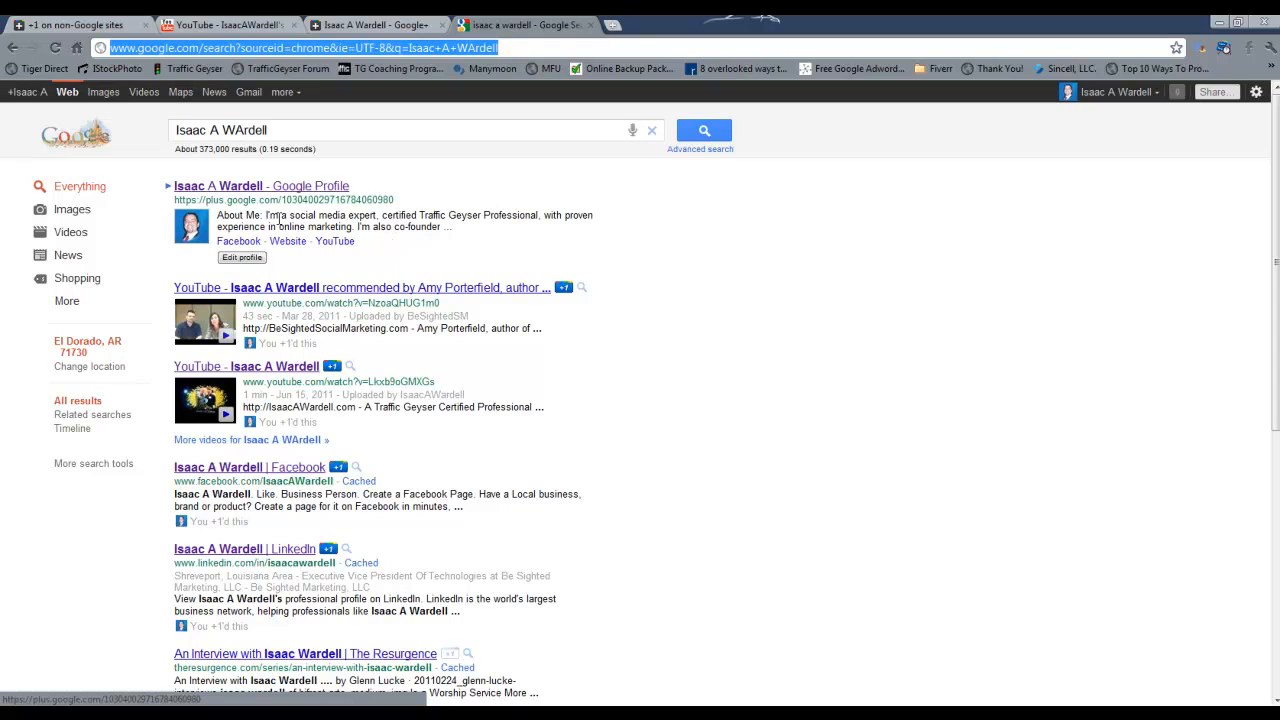
left_click(241, 257)
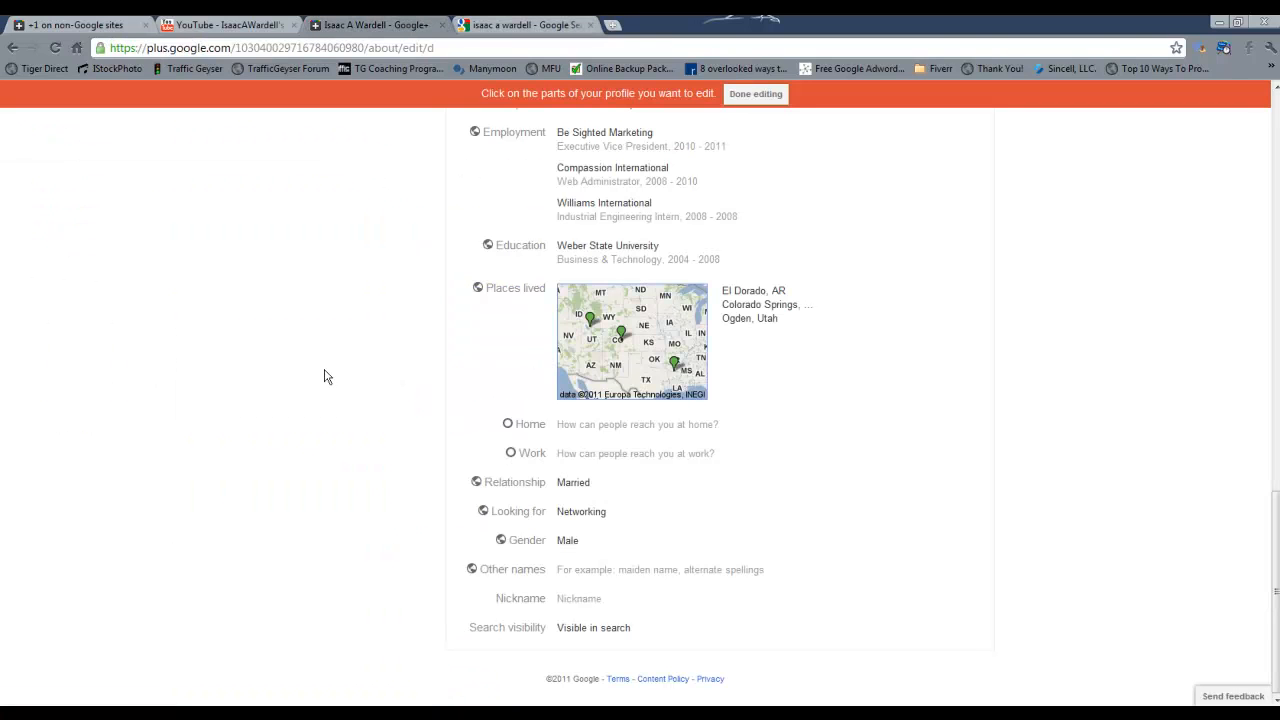
scroll("up", 3)
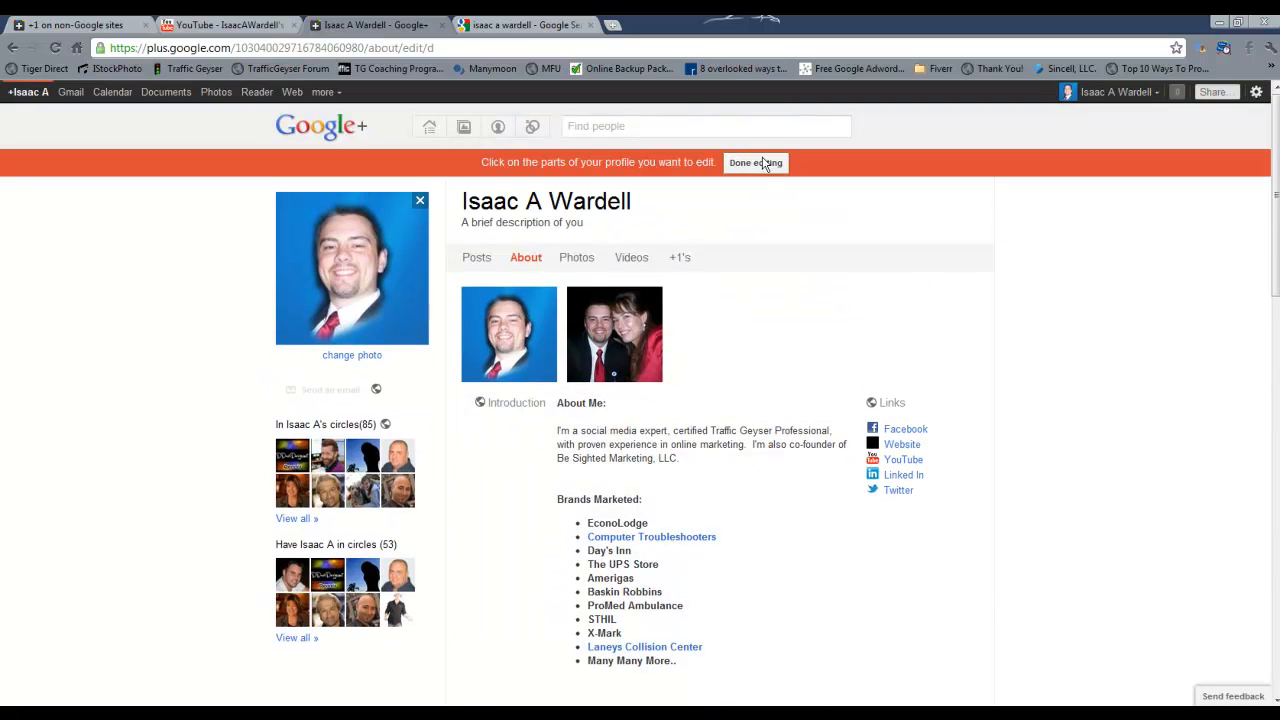
left_click(755, 162)
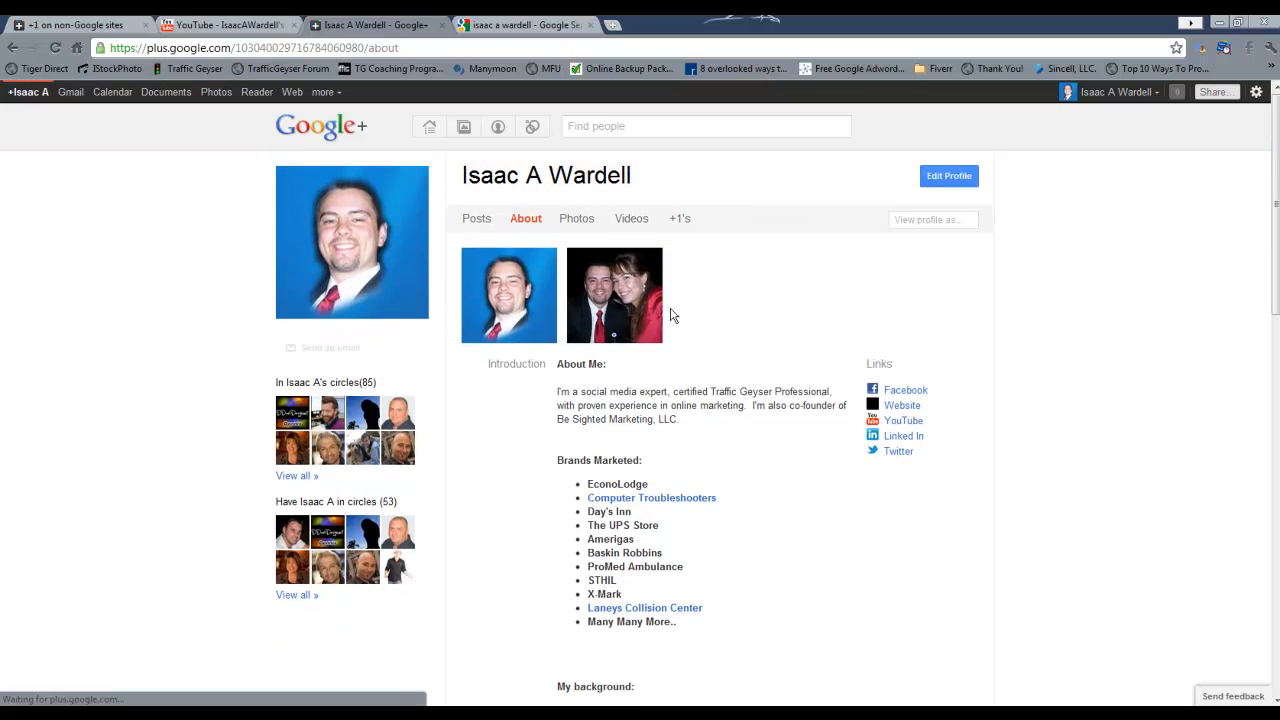
scroll("down", 3)
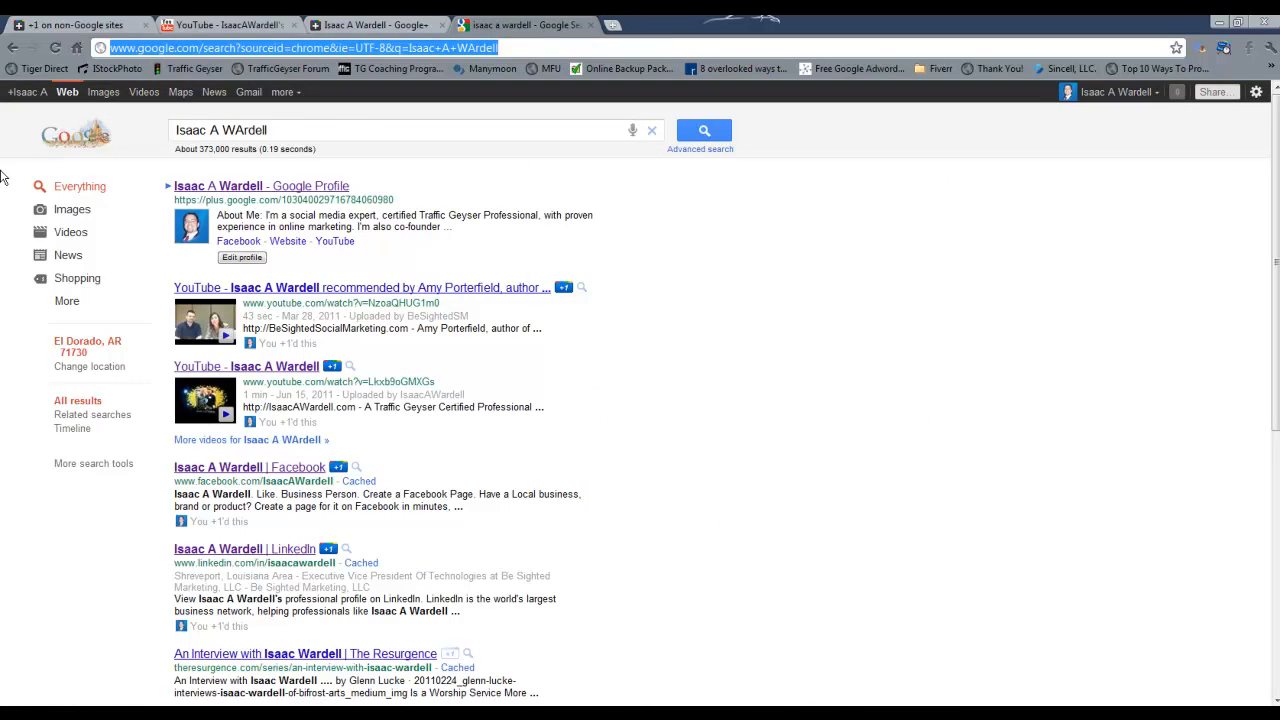
mouse_move(288, 192)
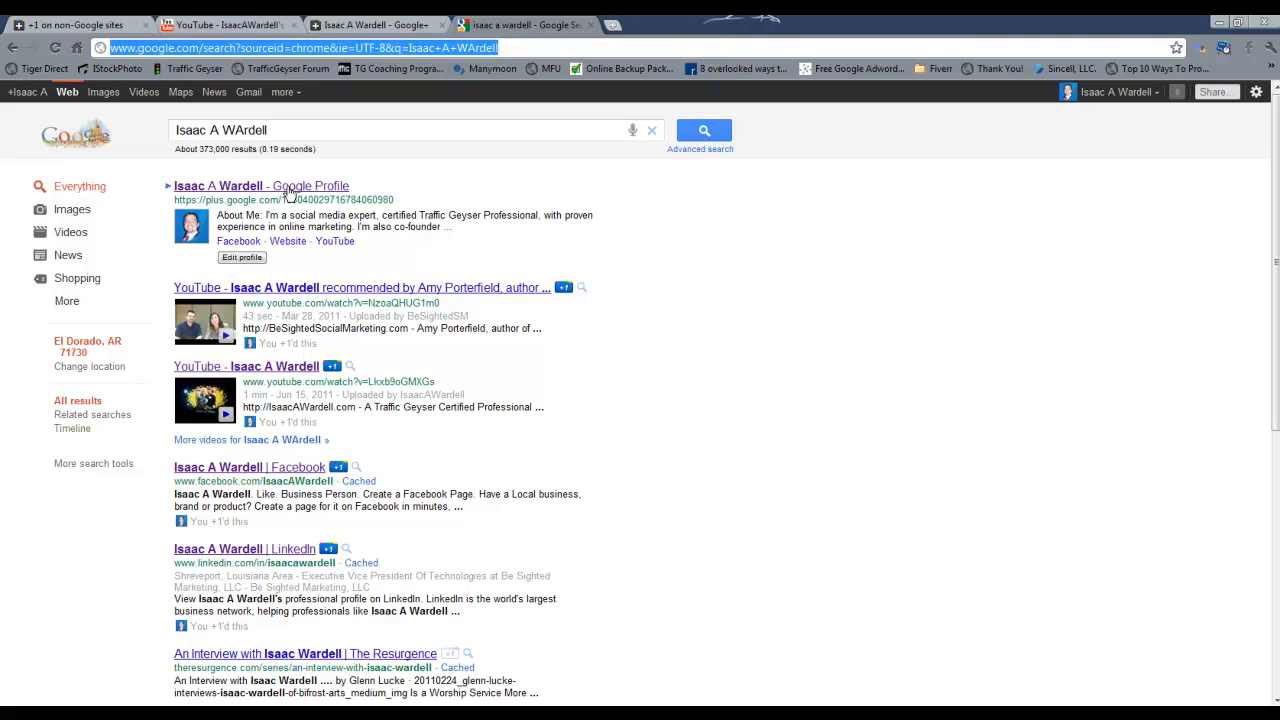
left_click(261, 186)
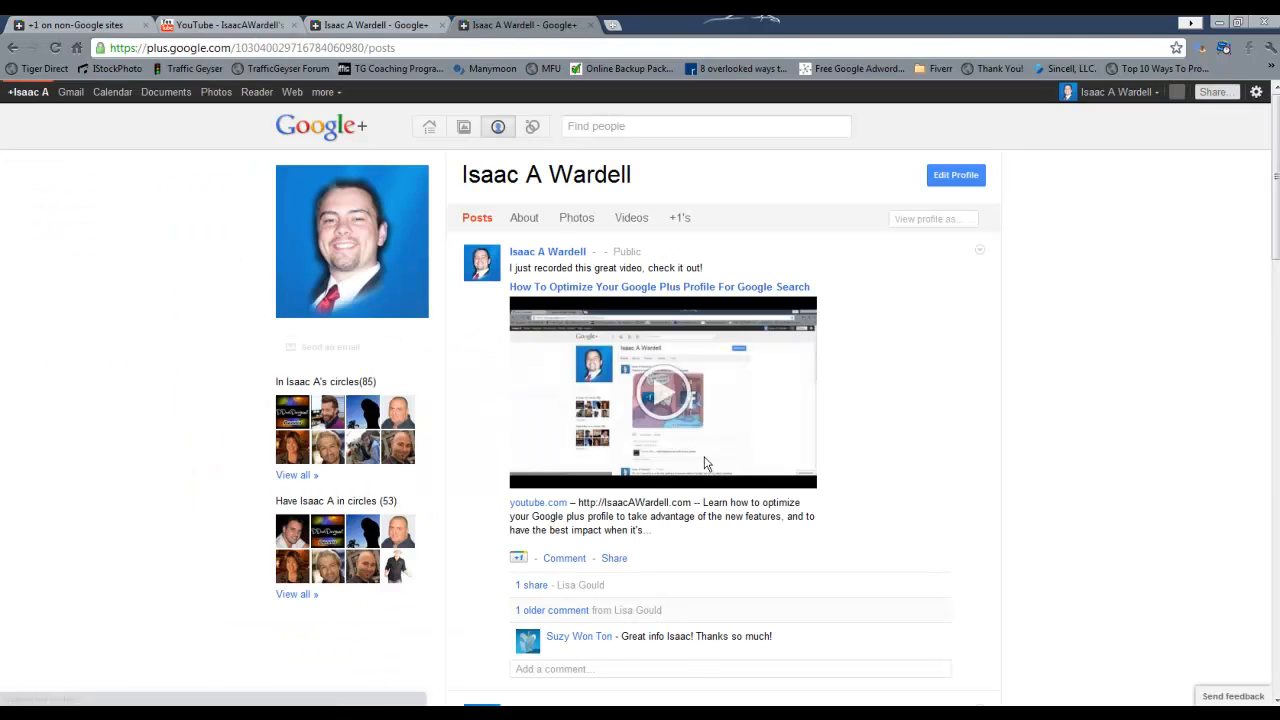
scroll("down", 3)
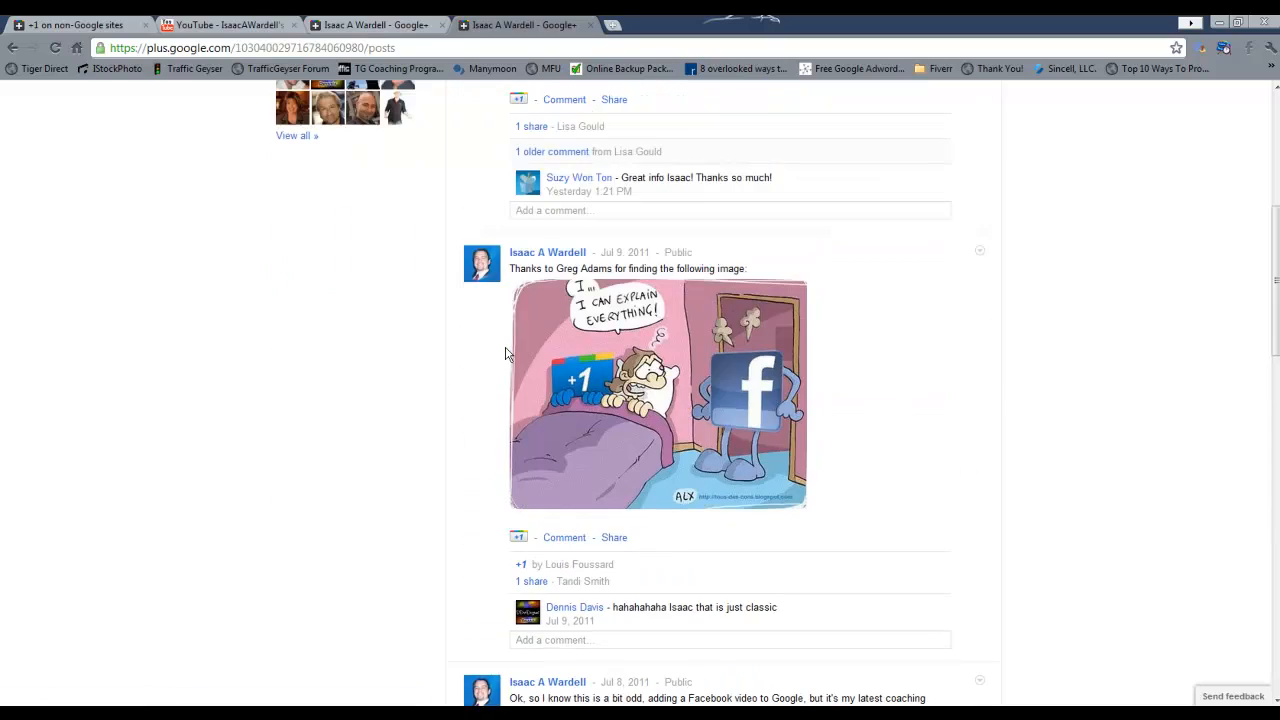
scroll("up", 3)
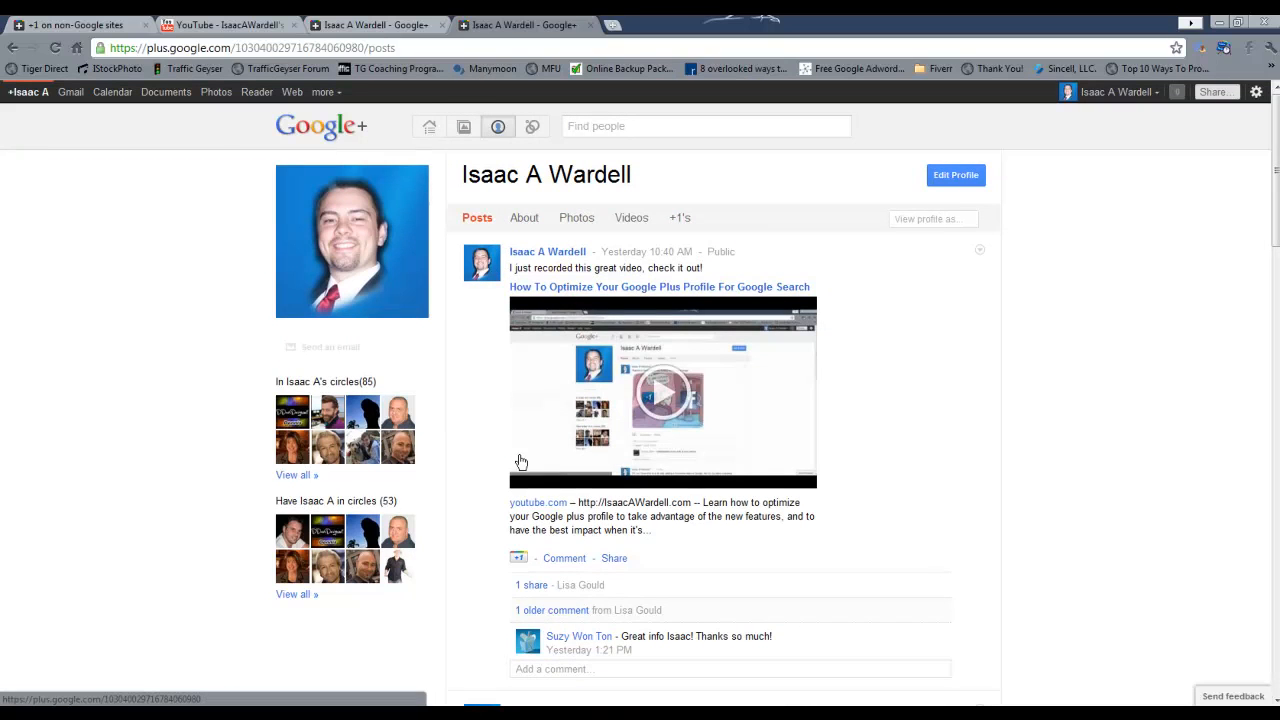
scroll("down", 3)
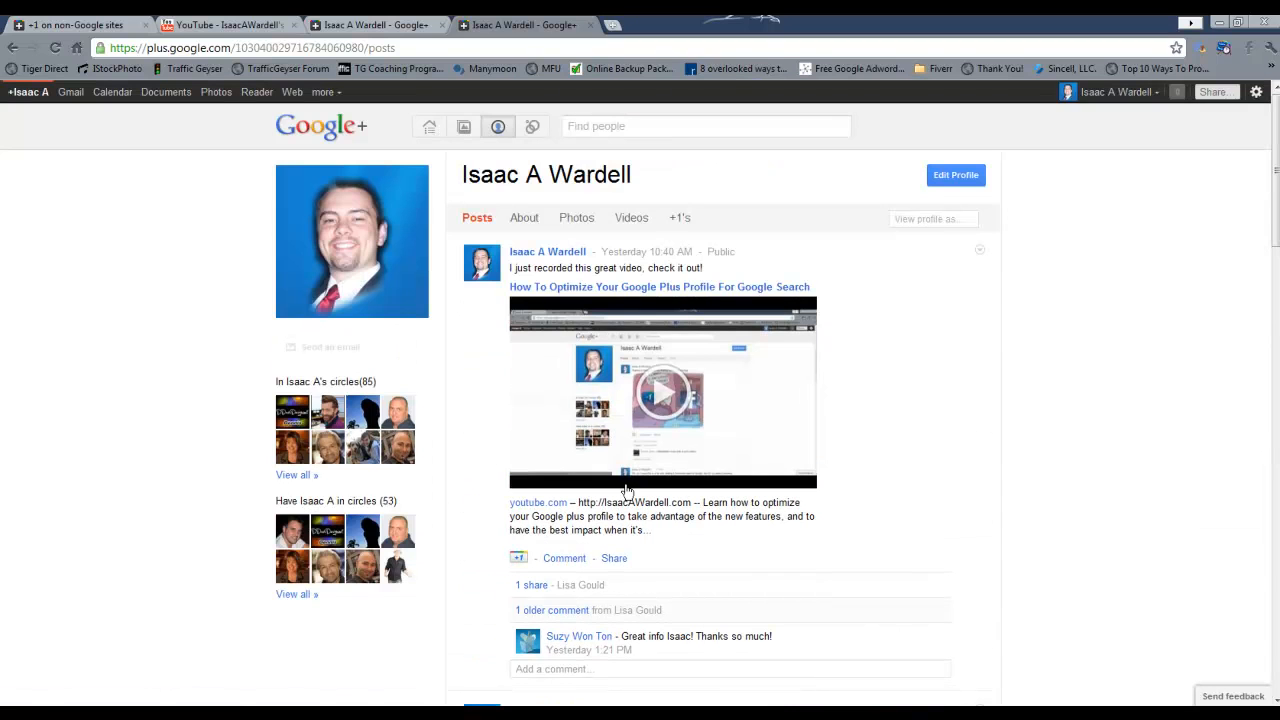
mouse_move(503, 342)
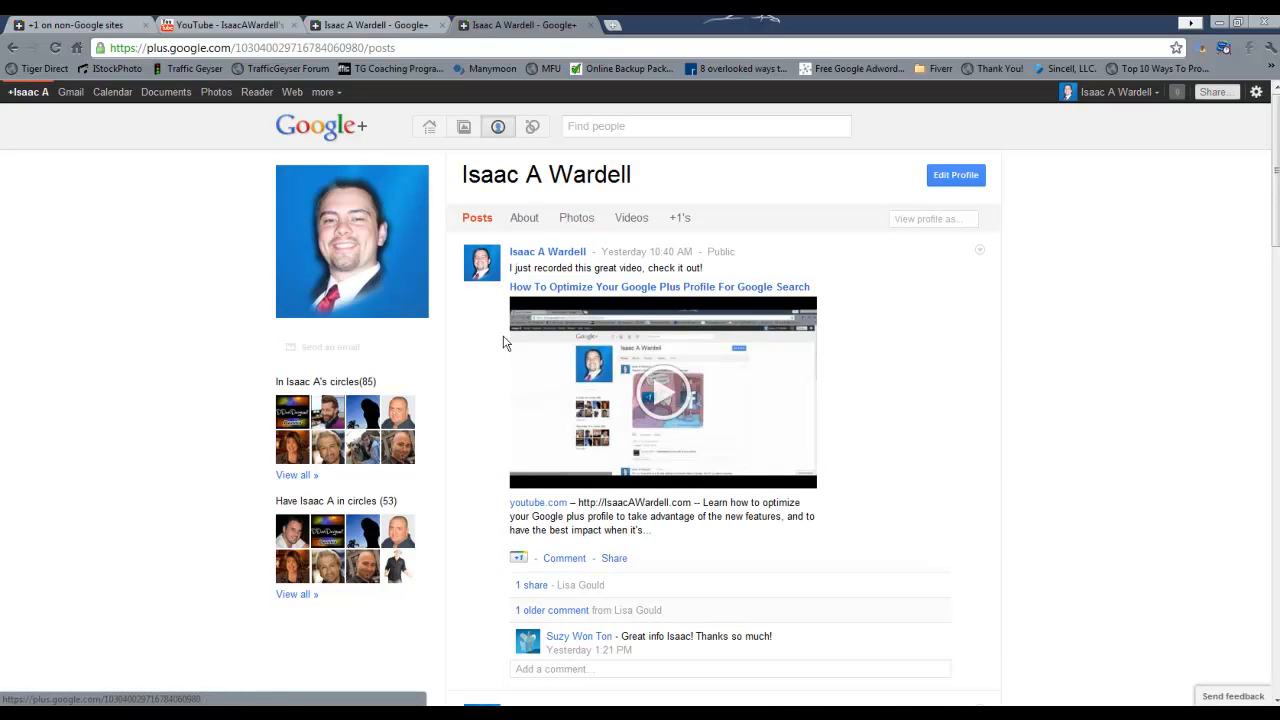
Show the profile's About information and scroll through it.
left_click(525, 218)
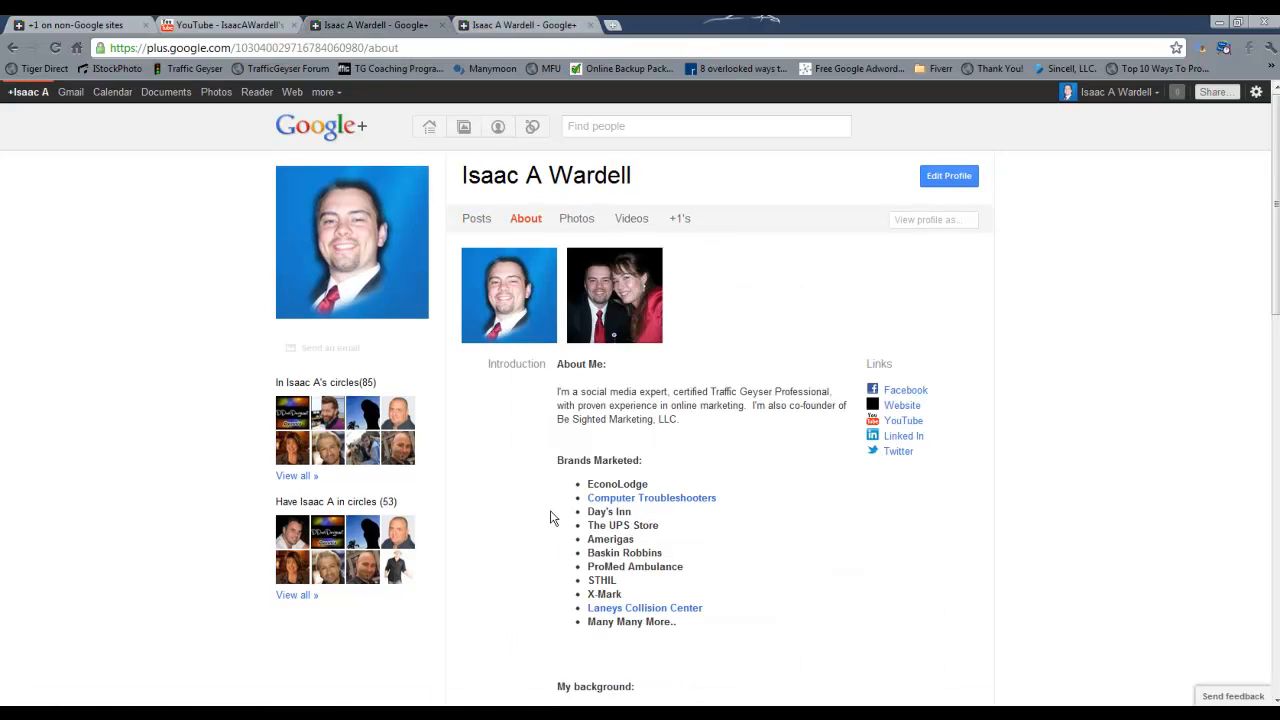
scroll("down", 3)
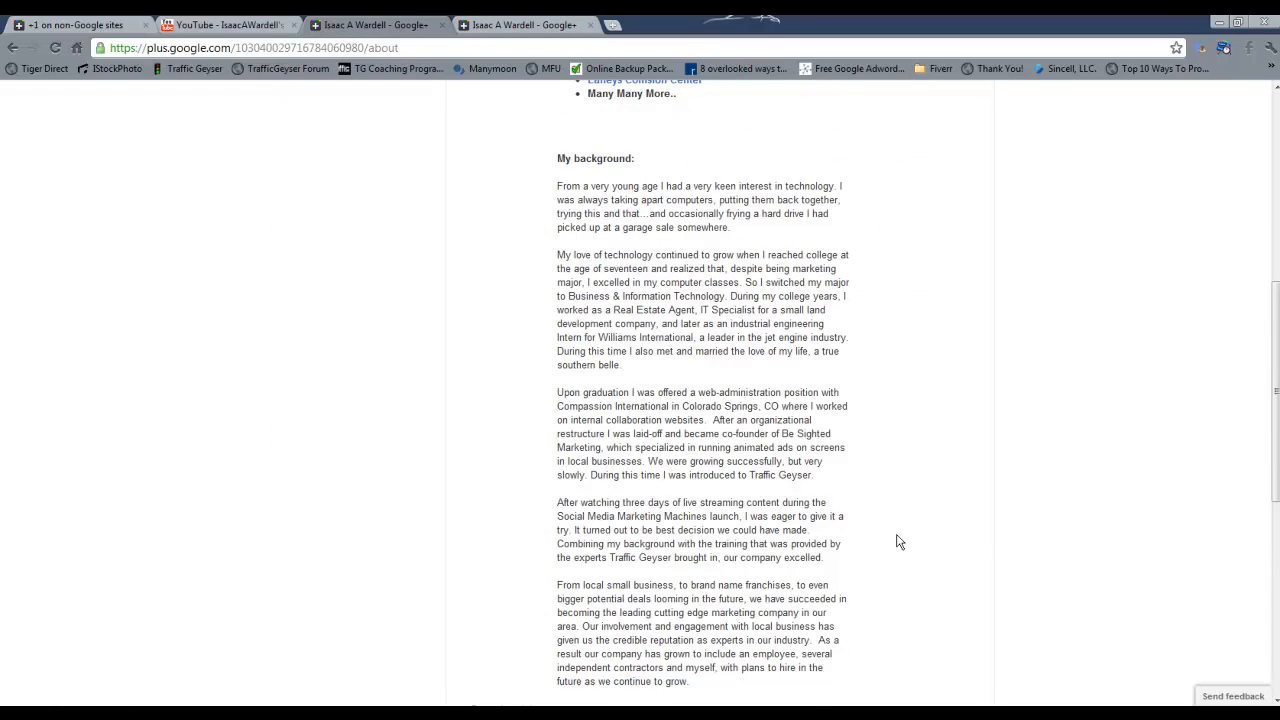
scroll("up", 3)
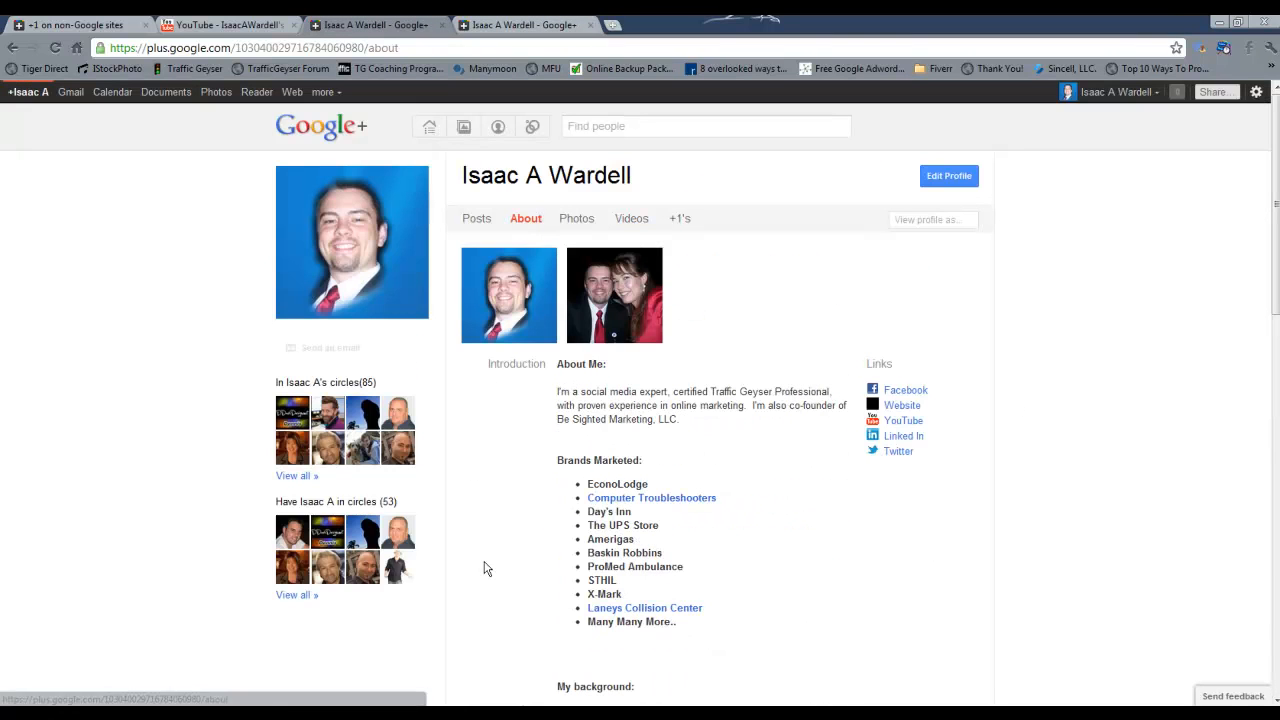